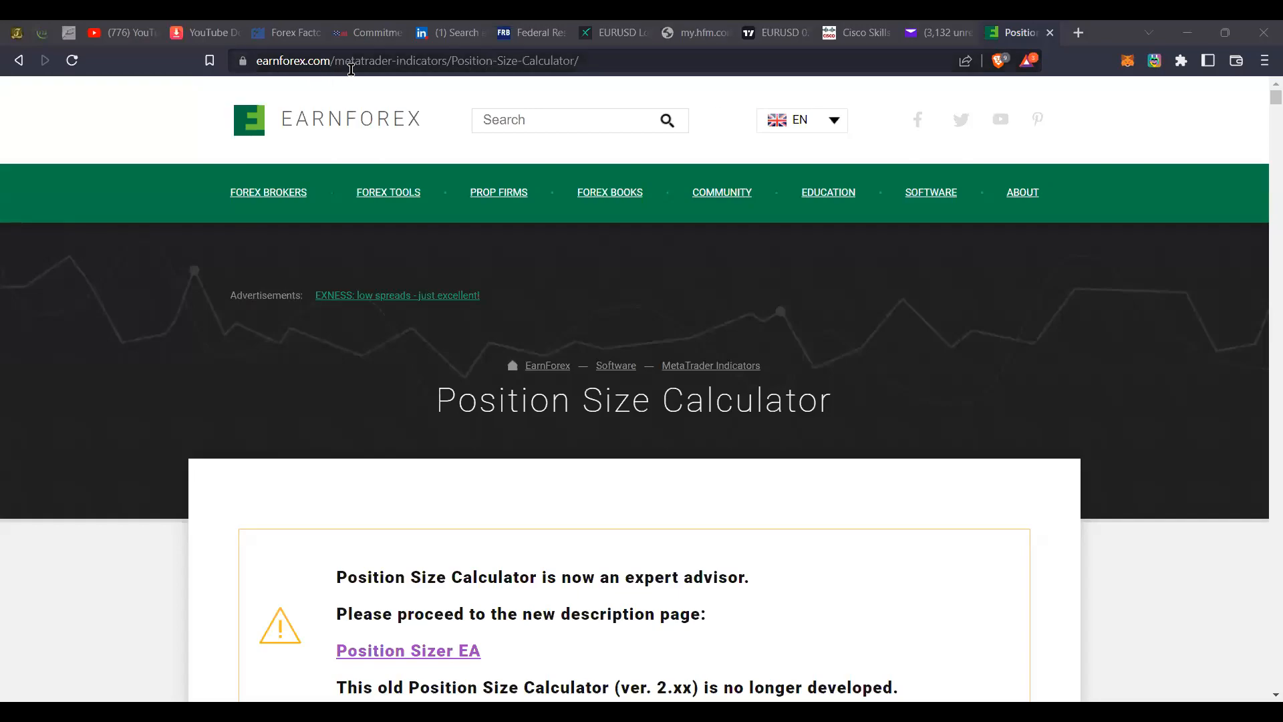
mouse_move(931, 192)
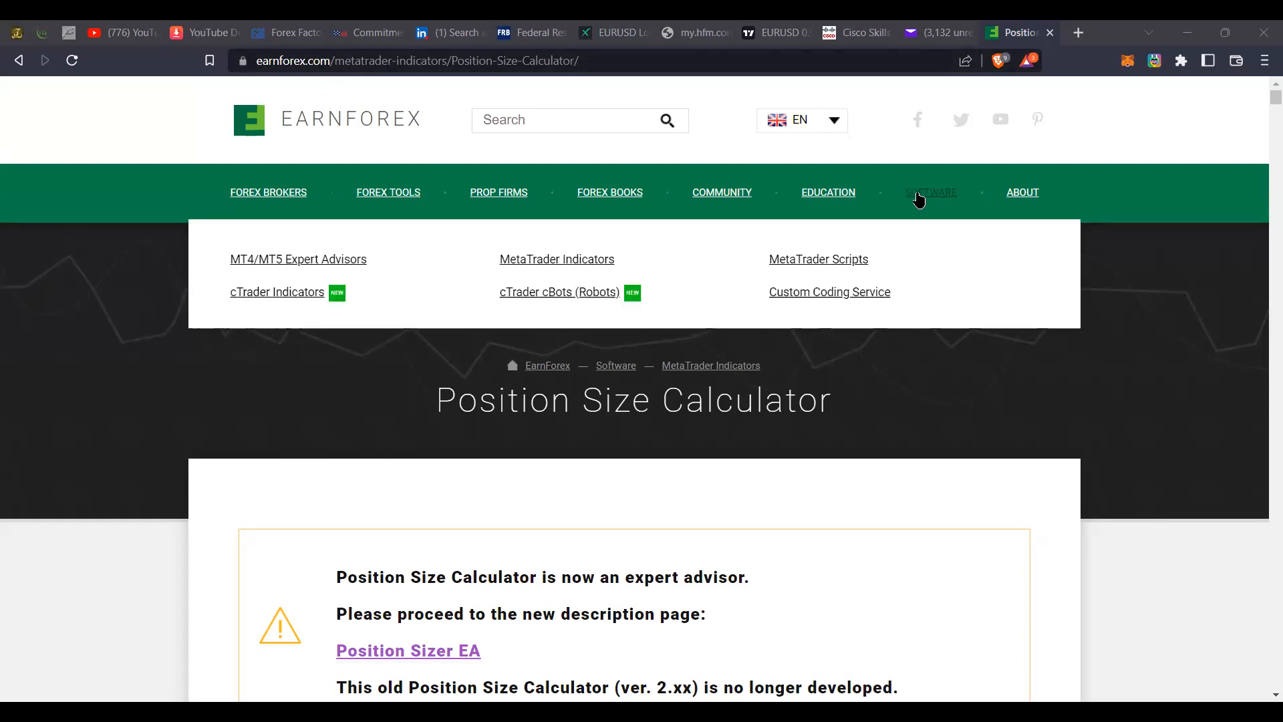
mouse_move(917, 196)
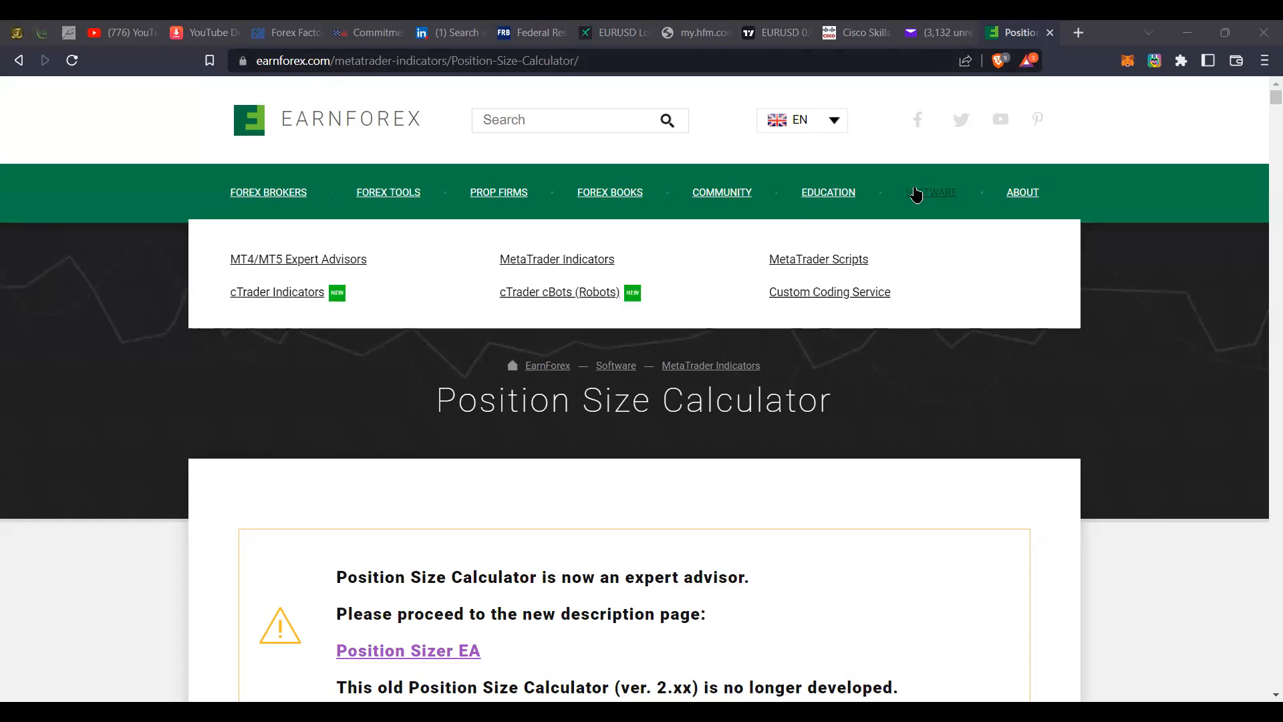
Open EarnForex's free software overview, then its MT4/MT5 Expert Advisors catalogue.
click(931, 192)
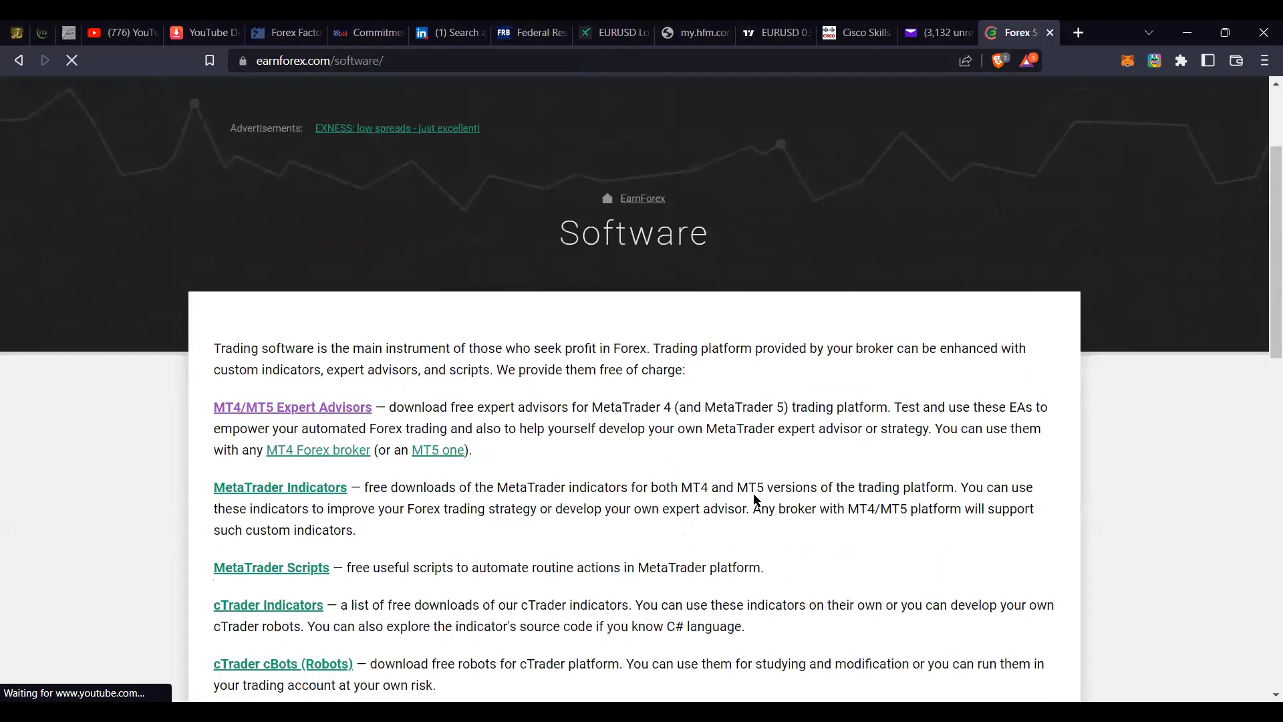
scroll(down, 3)
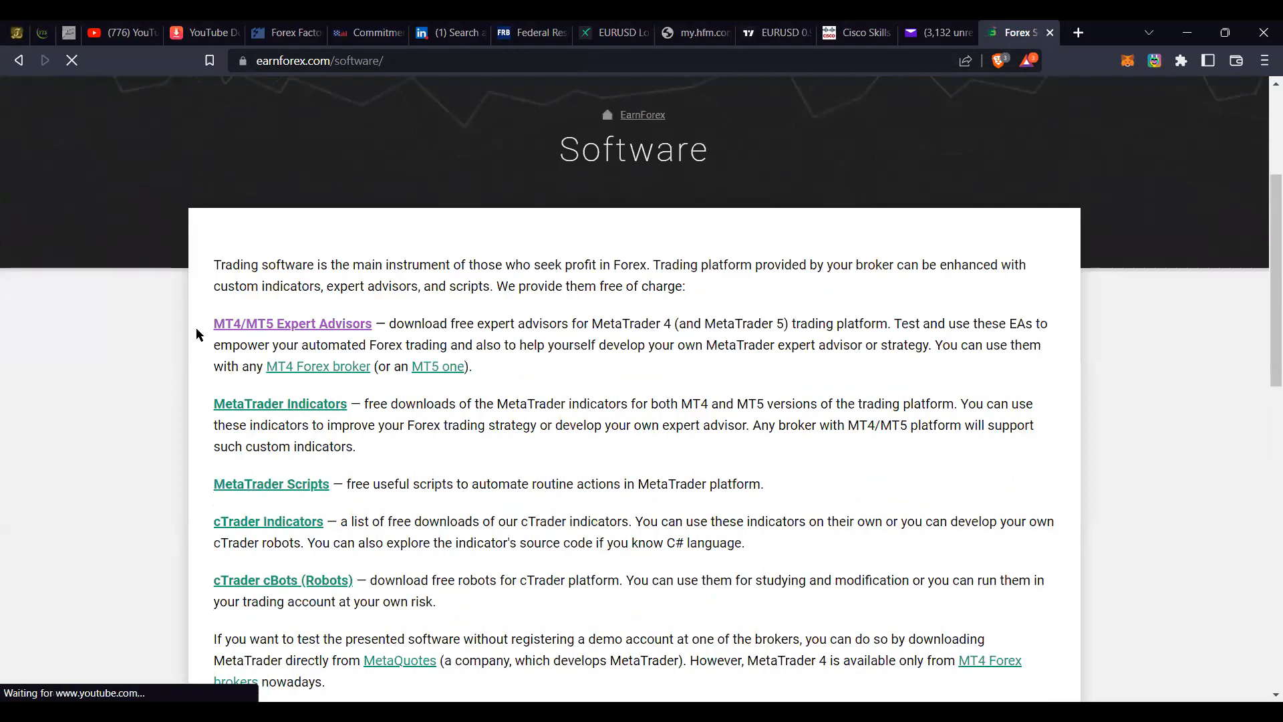
click(292, 324)
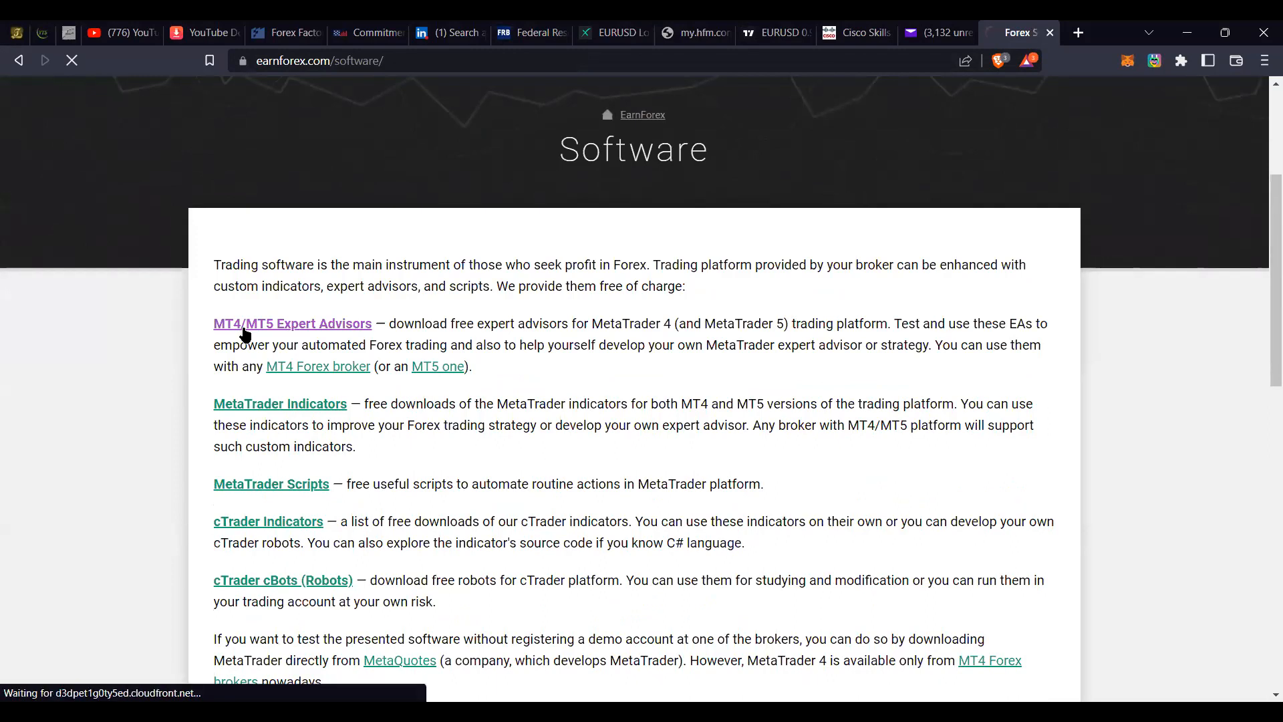
click(291, 324)
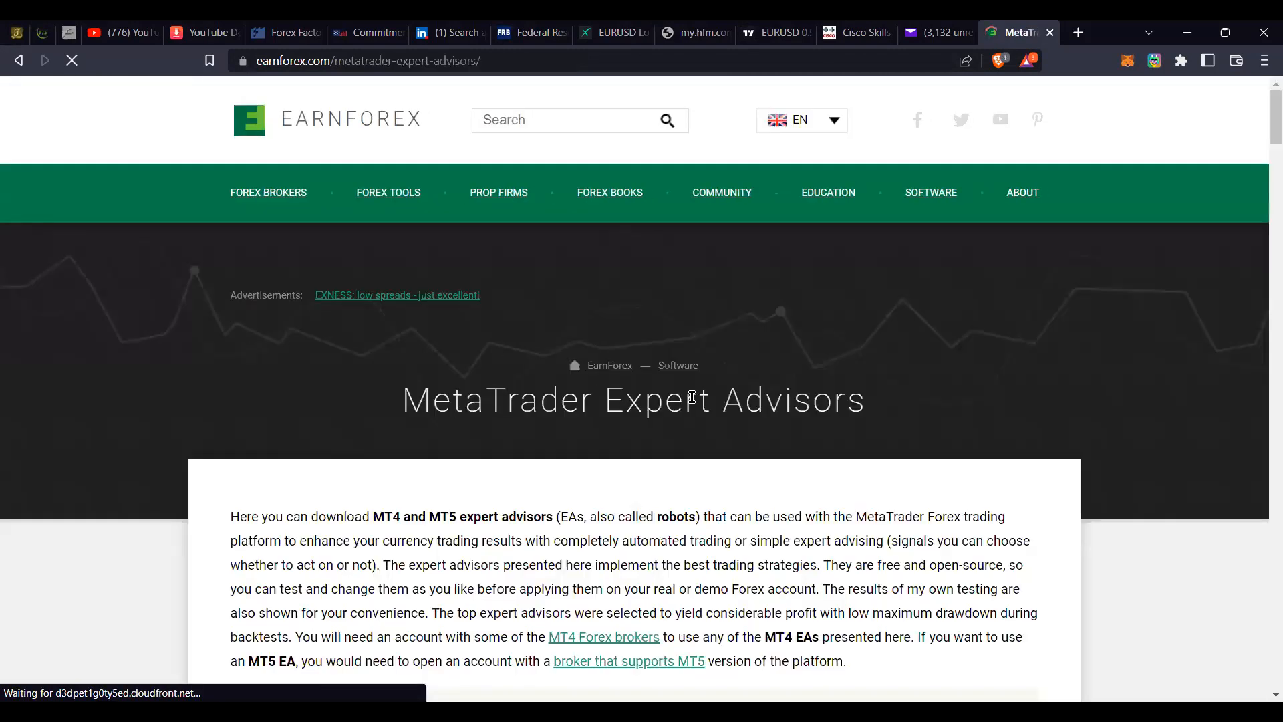
Scroll the catalogue to Position Sizer after briefly checking the EURUSD chart tab.
scroll(down, 3)
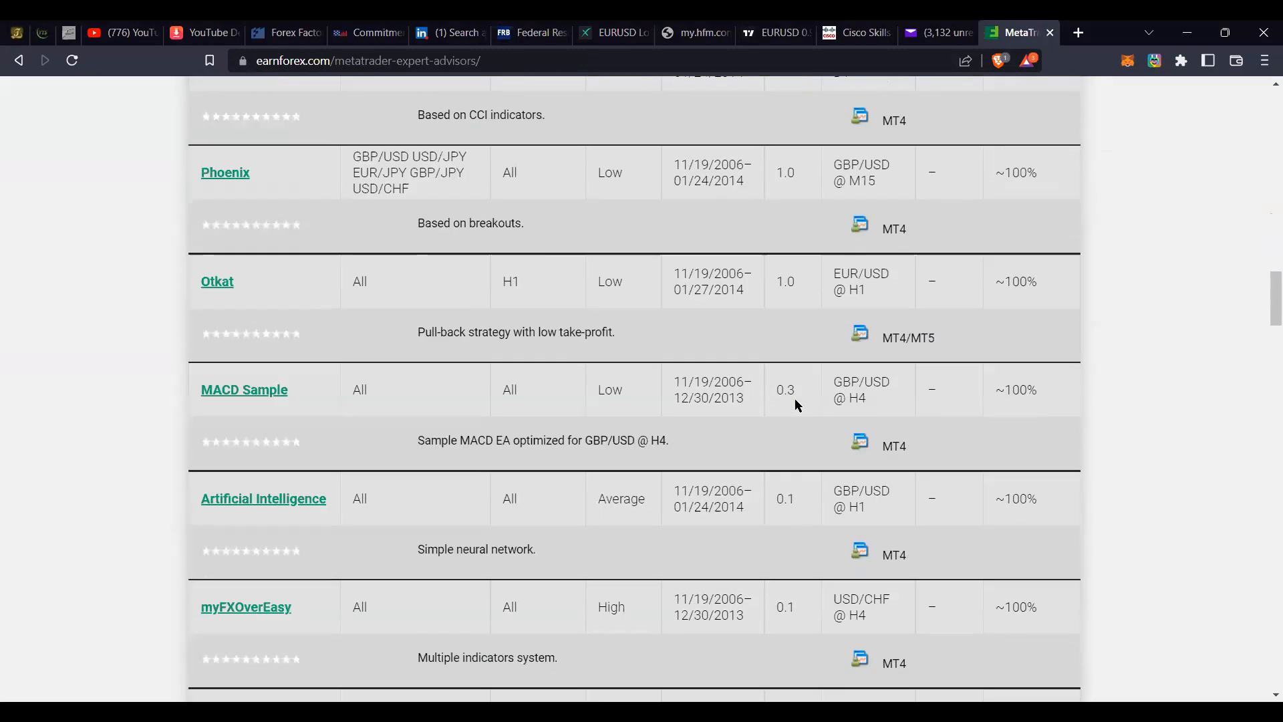
scroll(up, 3)
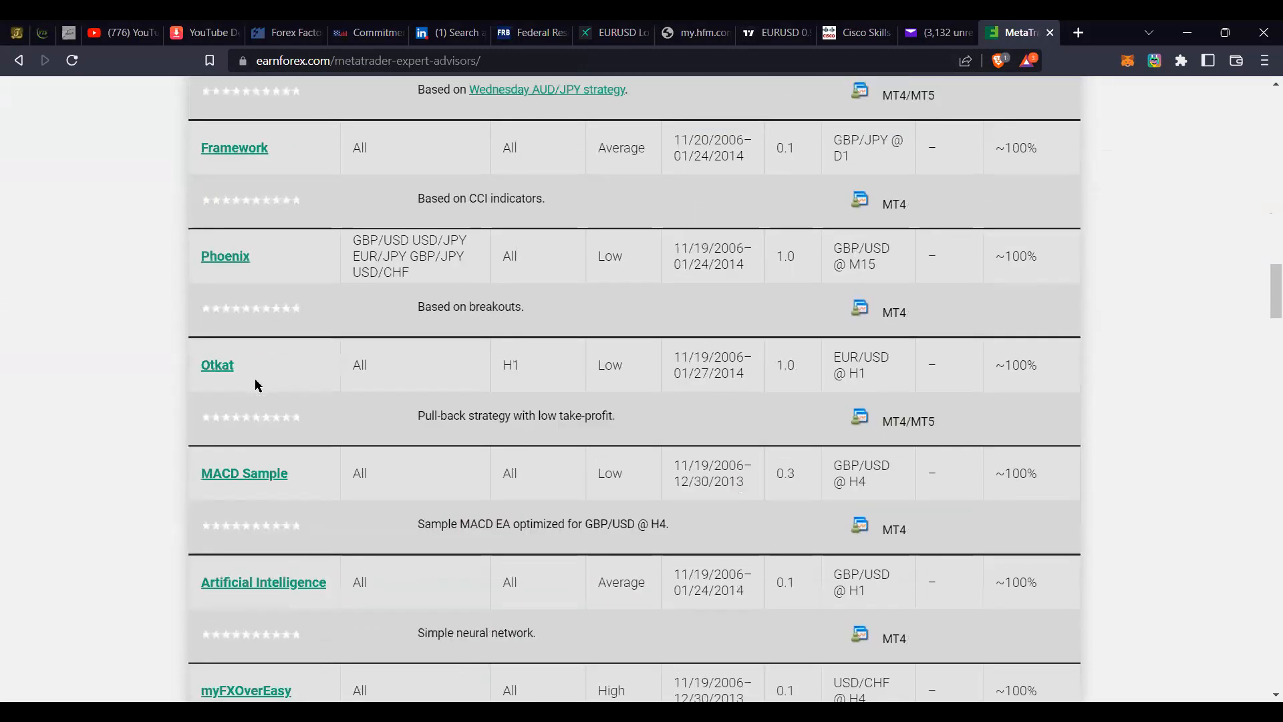
scroll(down, 3)
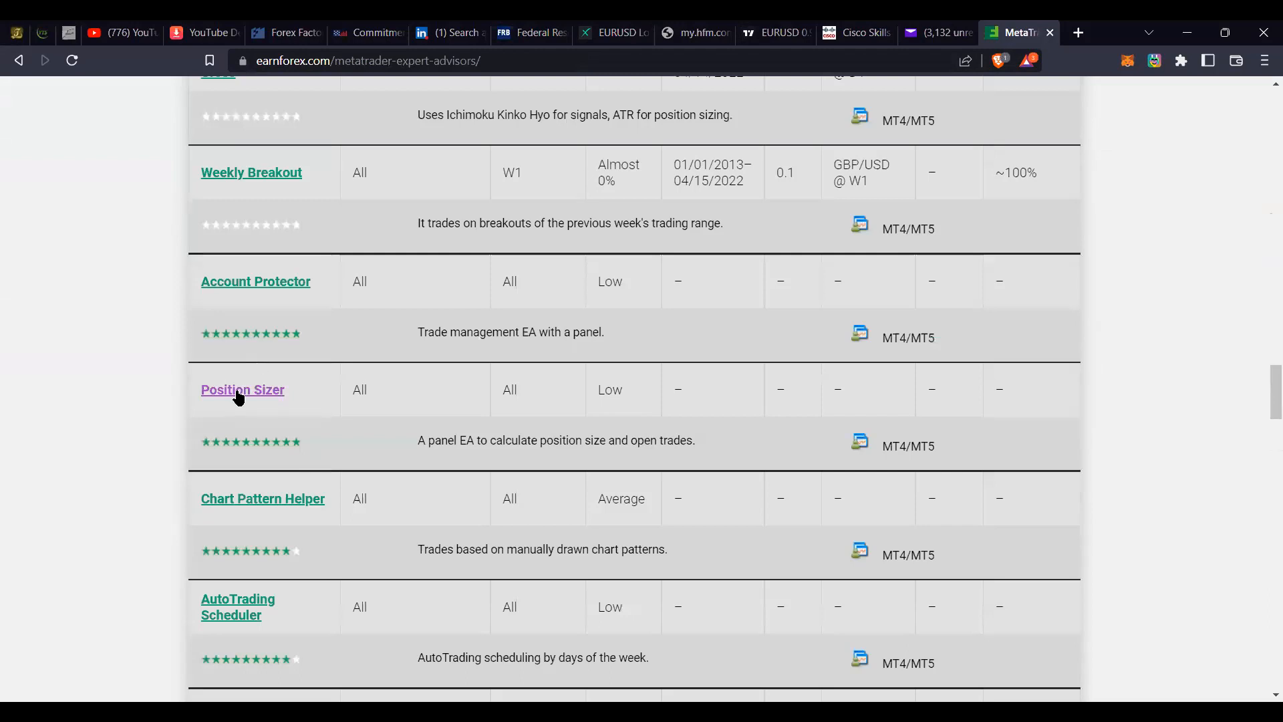
mouse_move(259, 401)
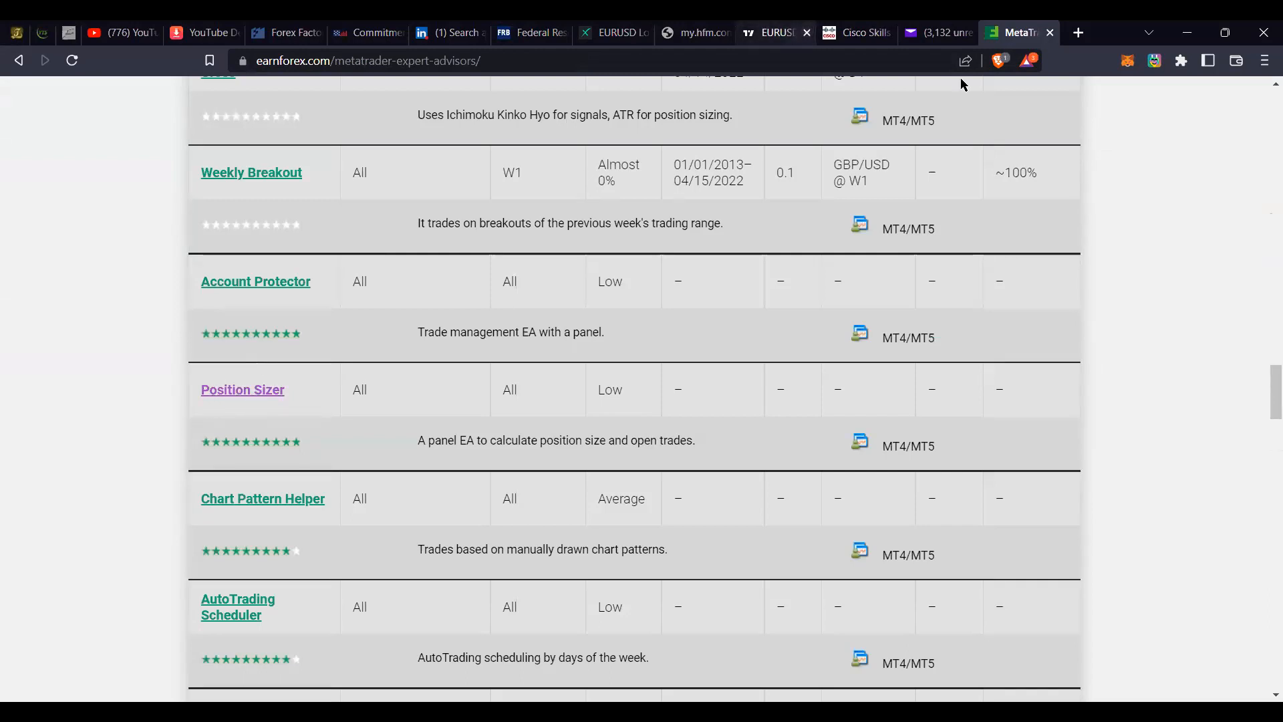
click(773, 32)
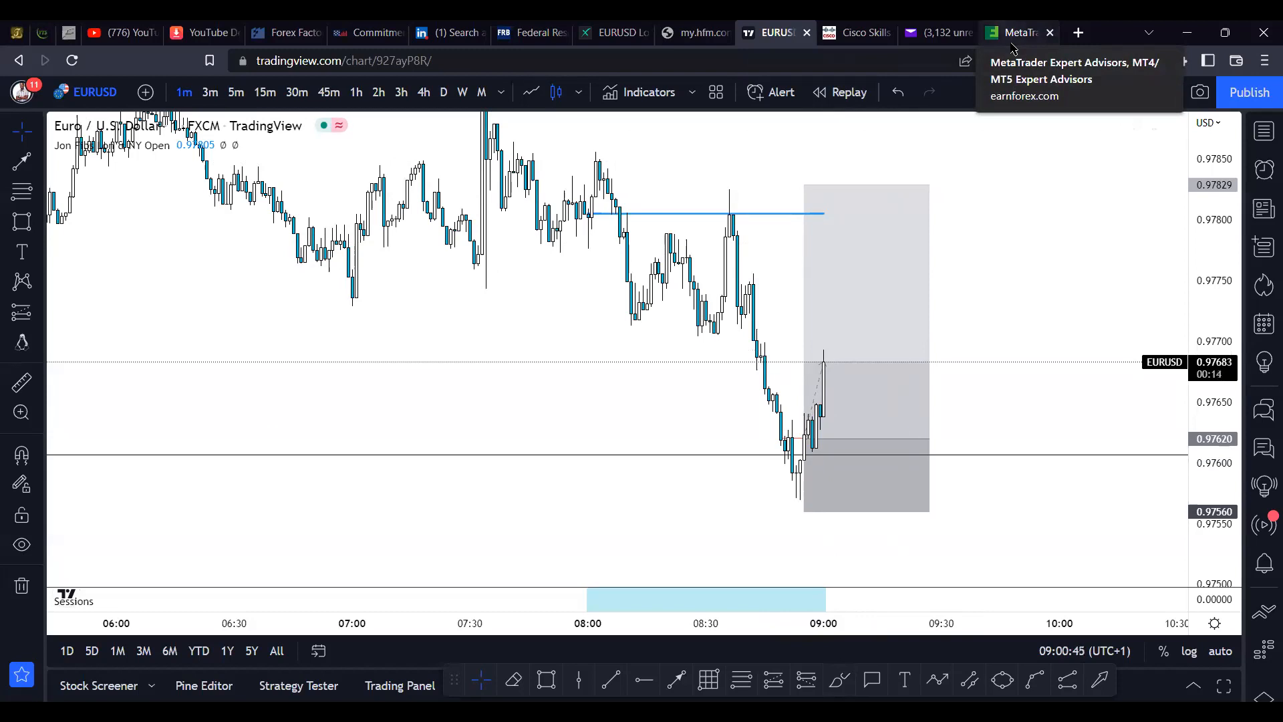
click(1015, 32)
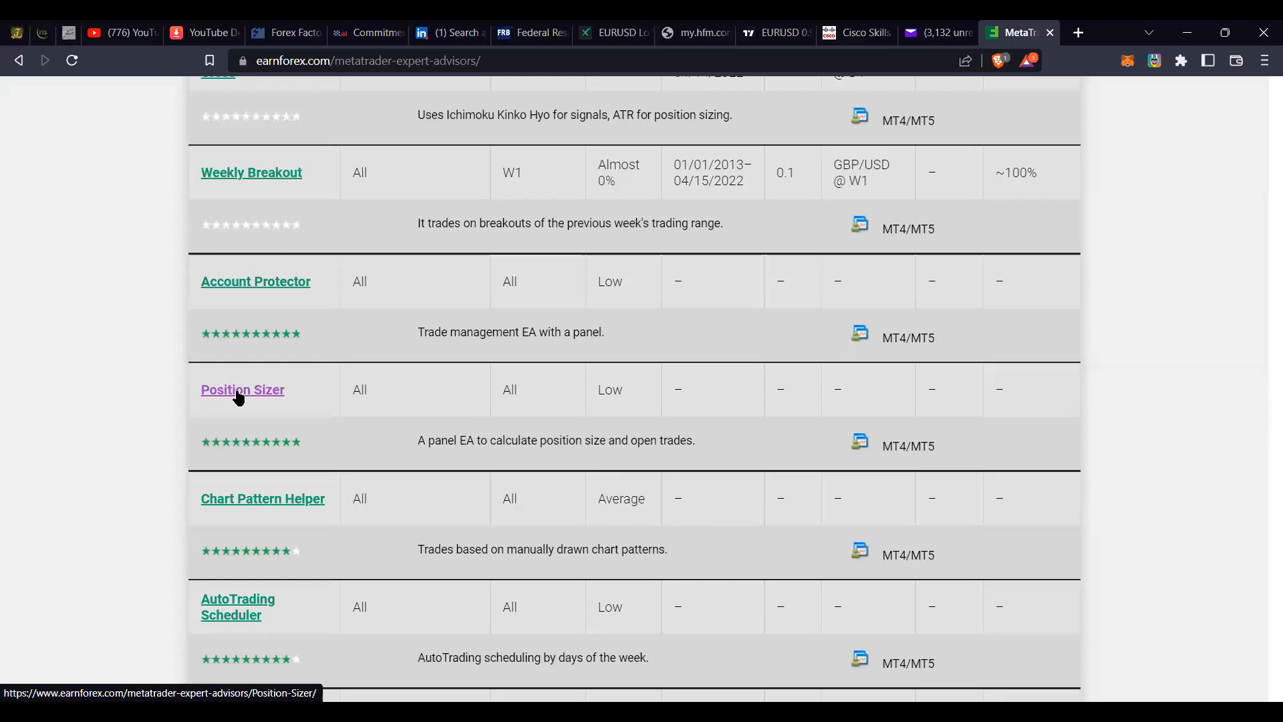
Open the Position Sizer page and download 'Position Sizer for MetaTrader 4' from Downloads.
click(242, 390)
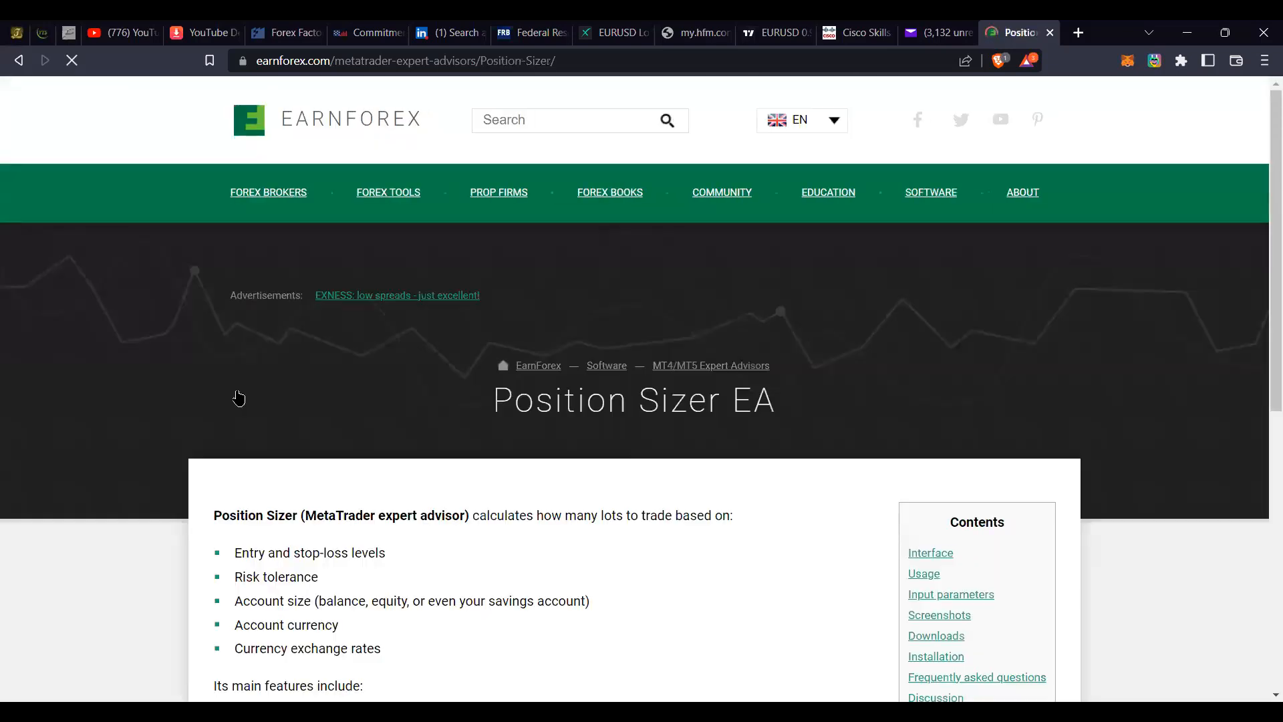
scroll(down, 3)
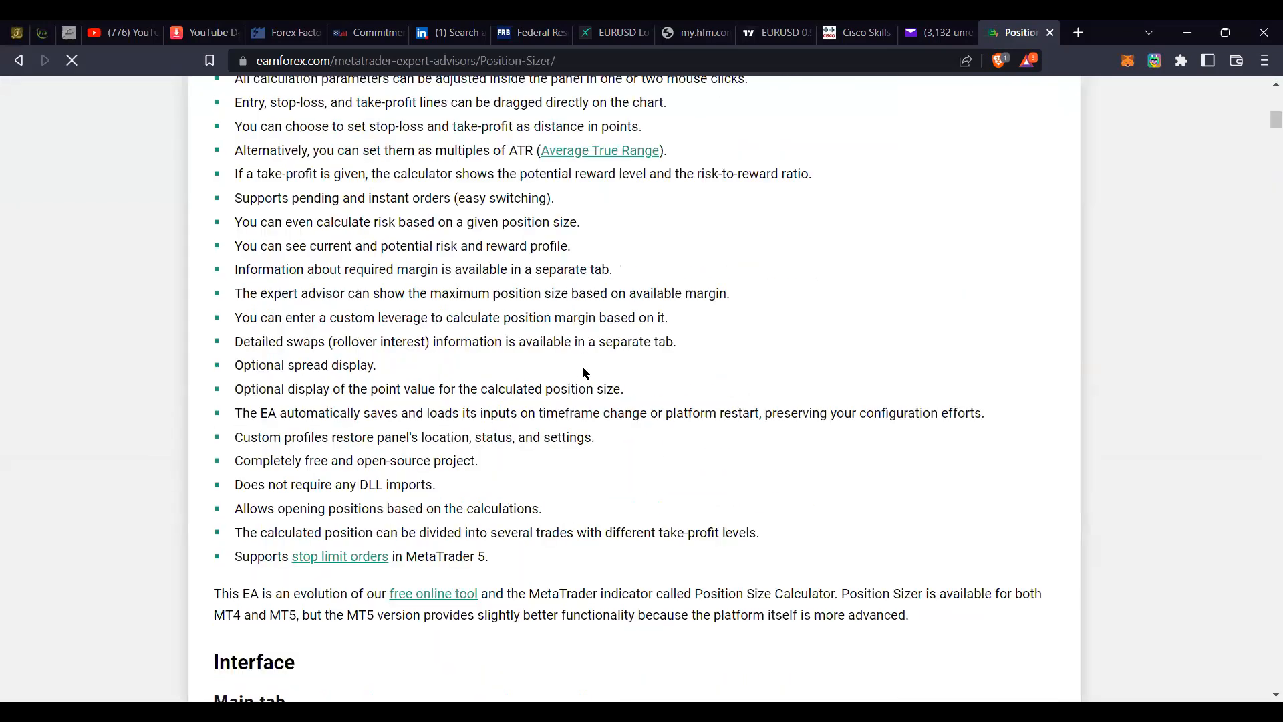
scroll(down, 3)
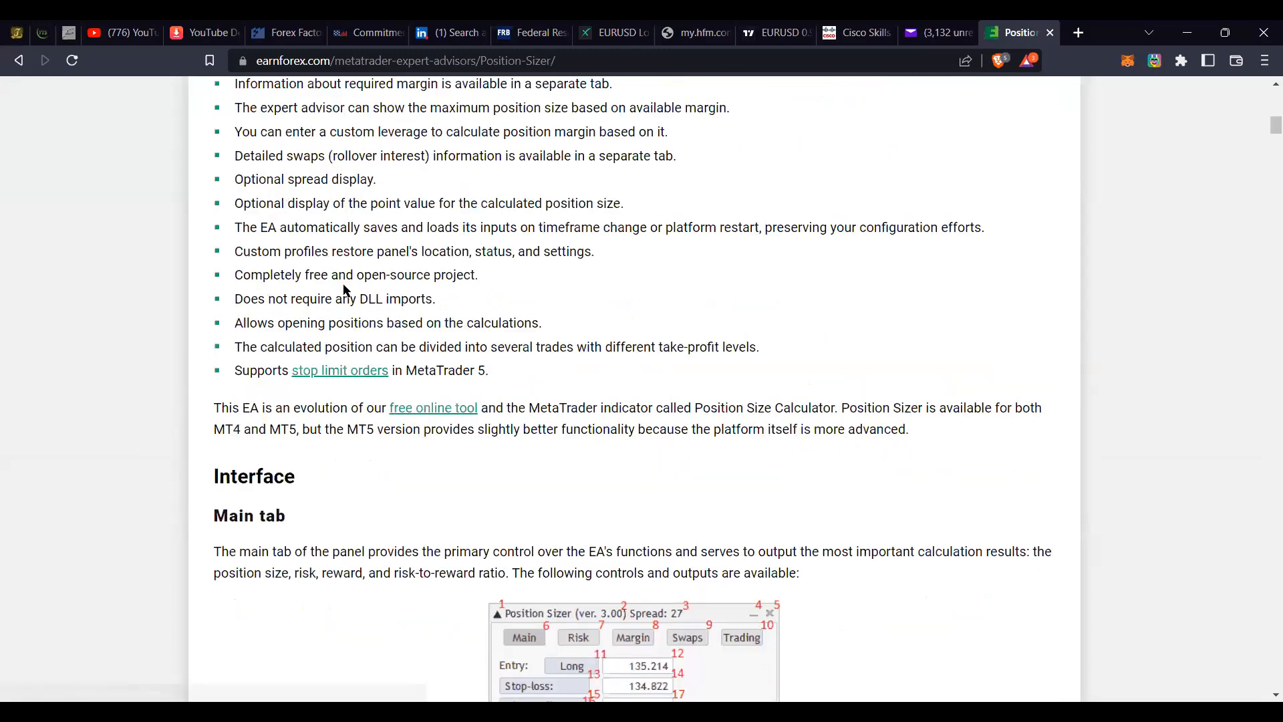
scroll(down, 3)
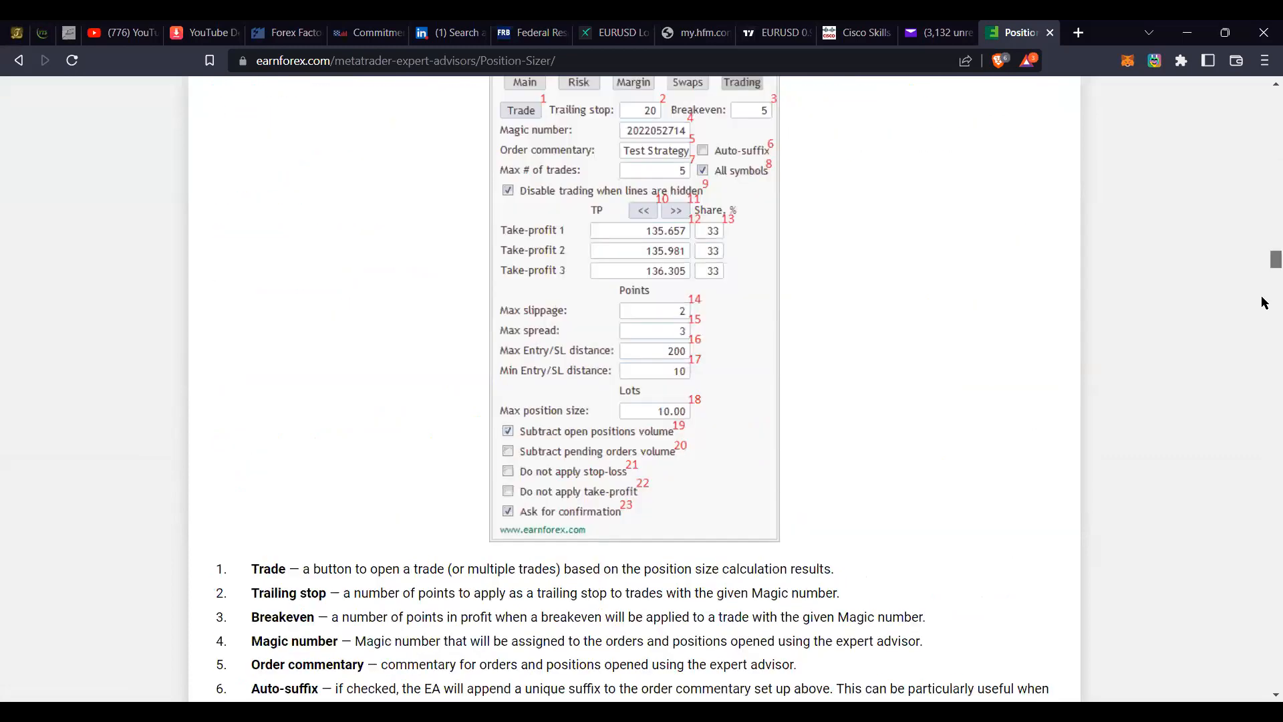
scroll(down, 3)
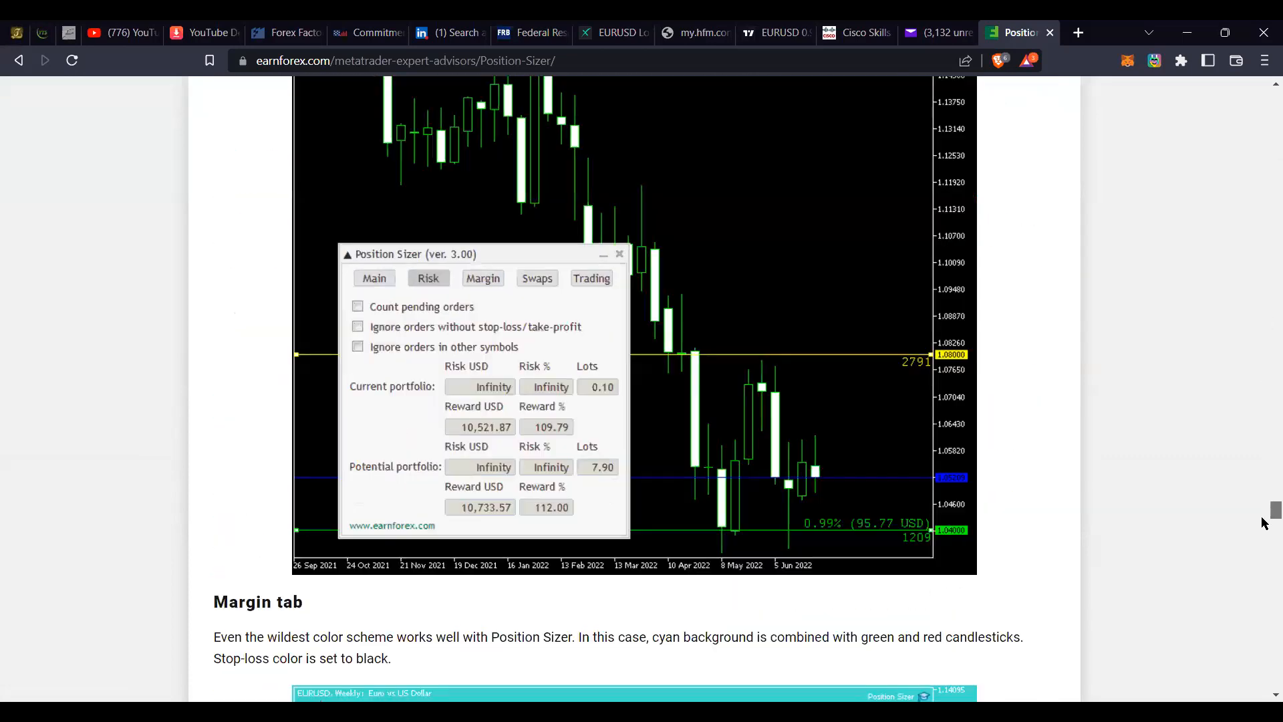
scroll(down, 3)
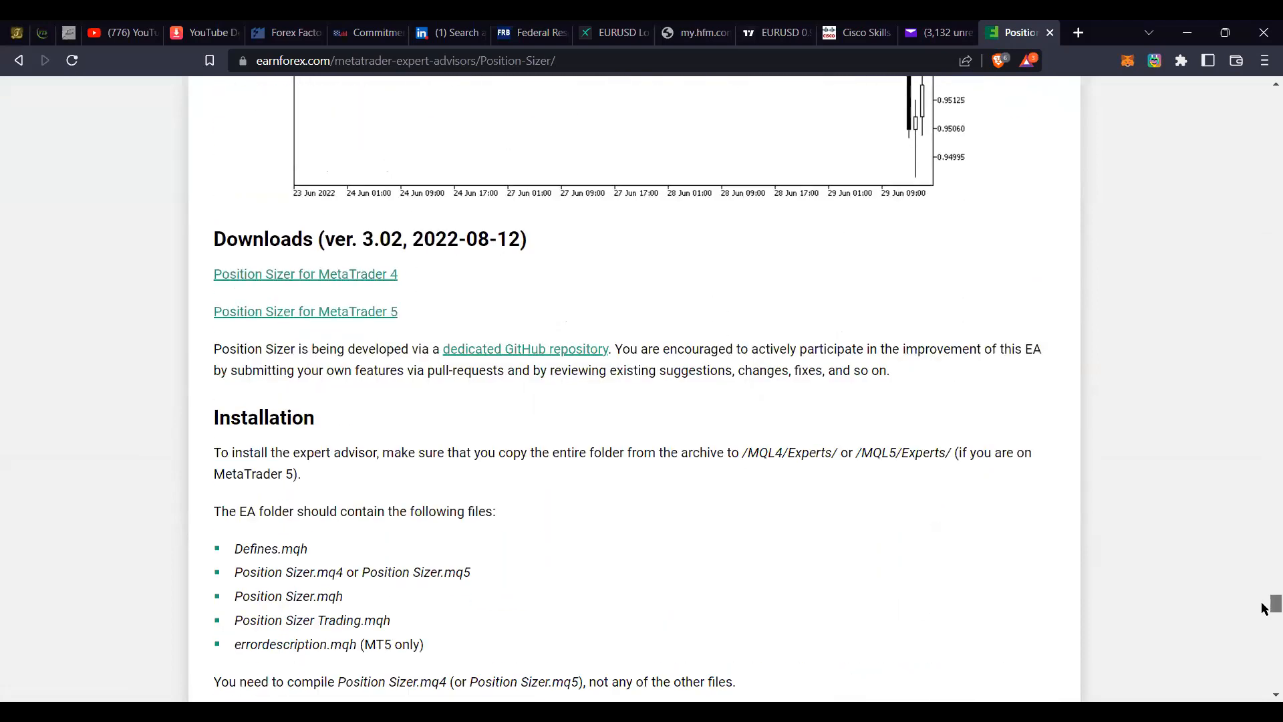
scroll(down, 3)
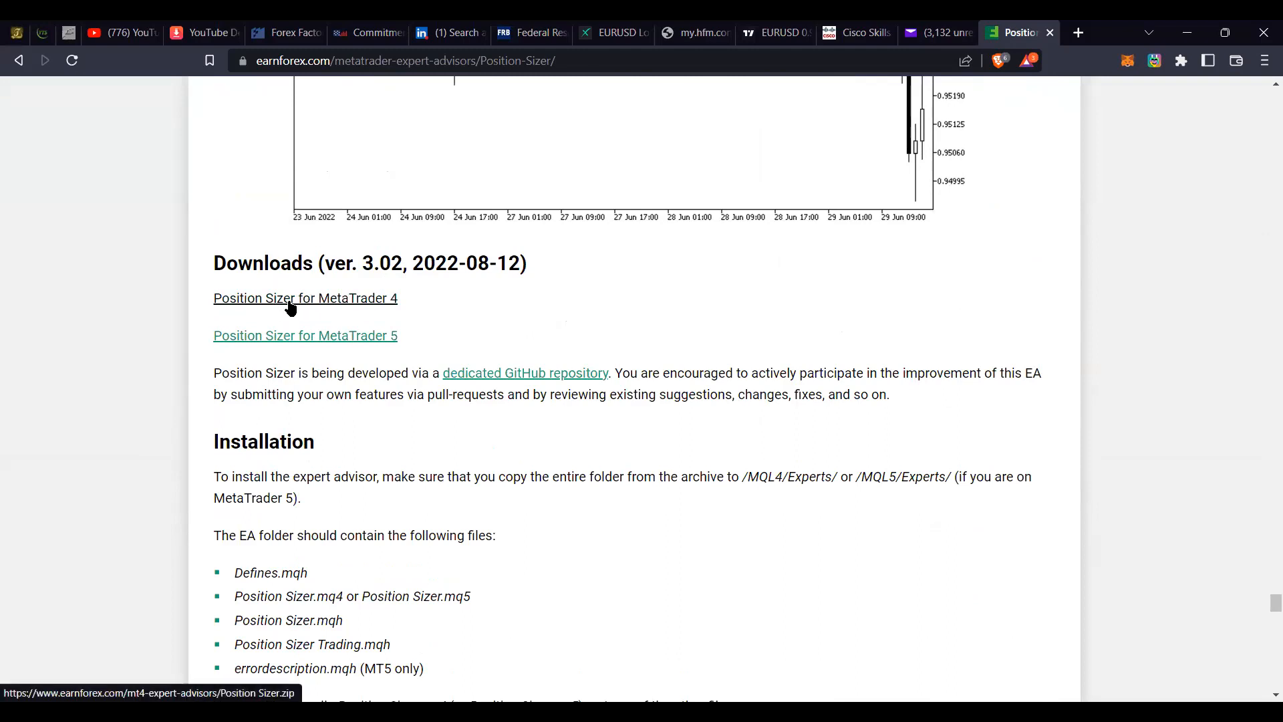
click(305, 298)
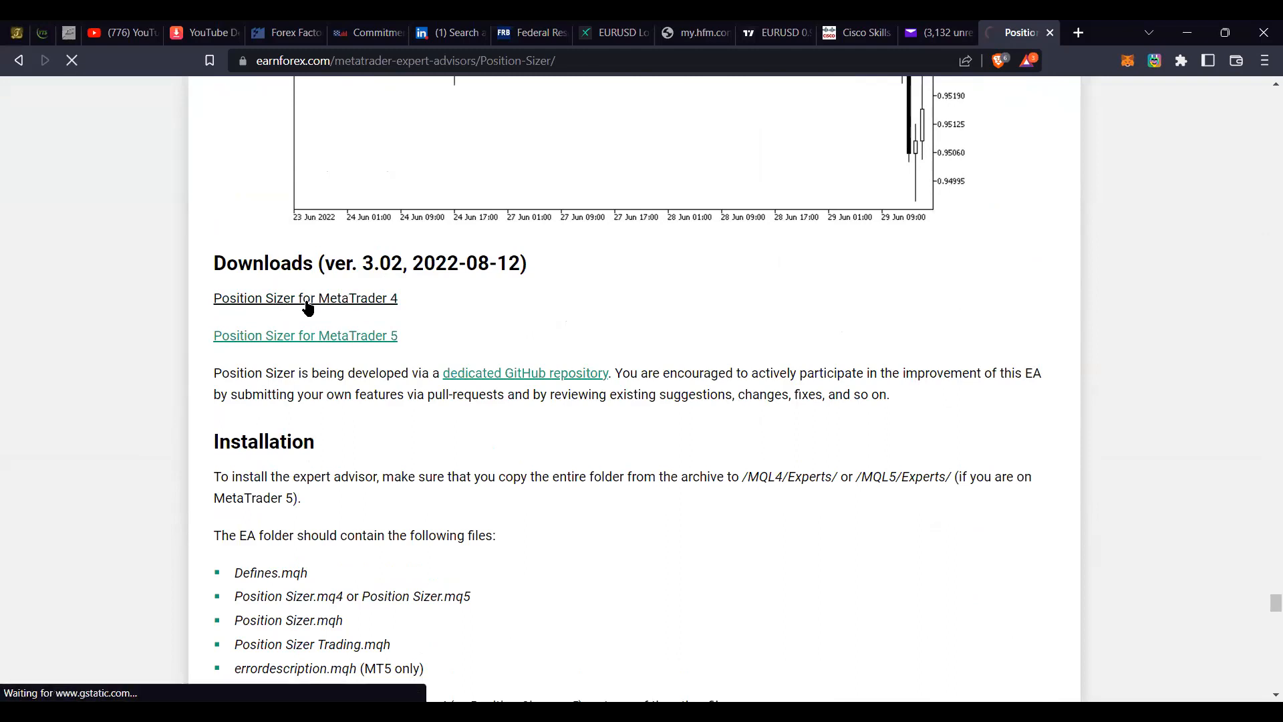
click(305, 298)
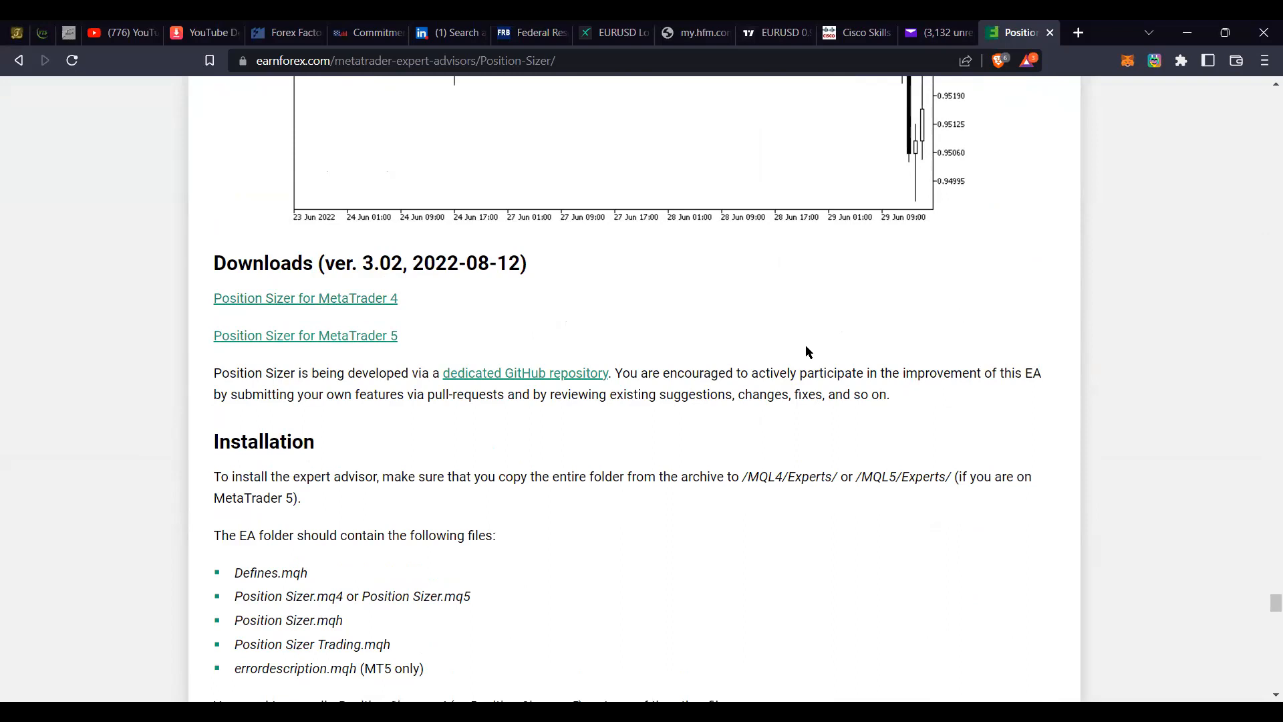
mouse_move(482, 420)
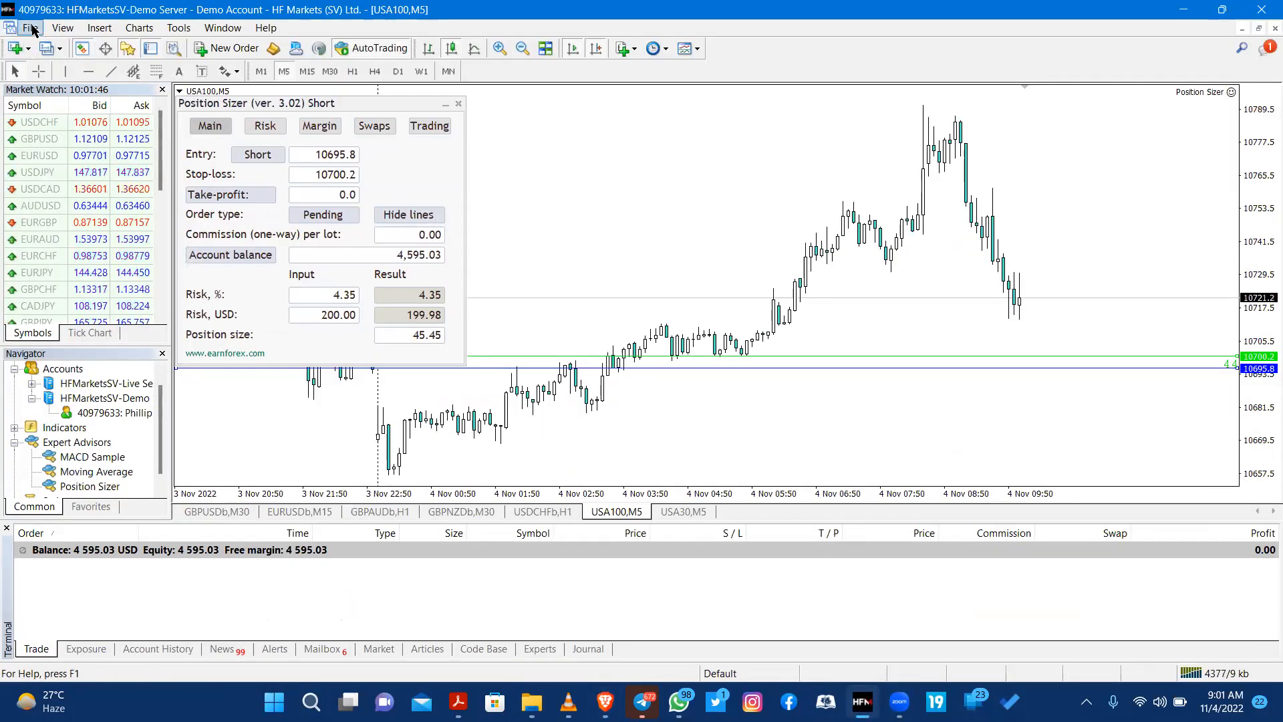
Close the Position Sizer panel on the USA100 M5 chart and open the File menu.
click(459, 103)
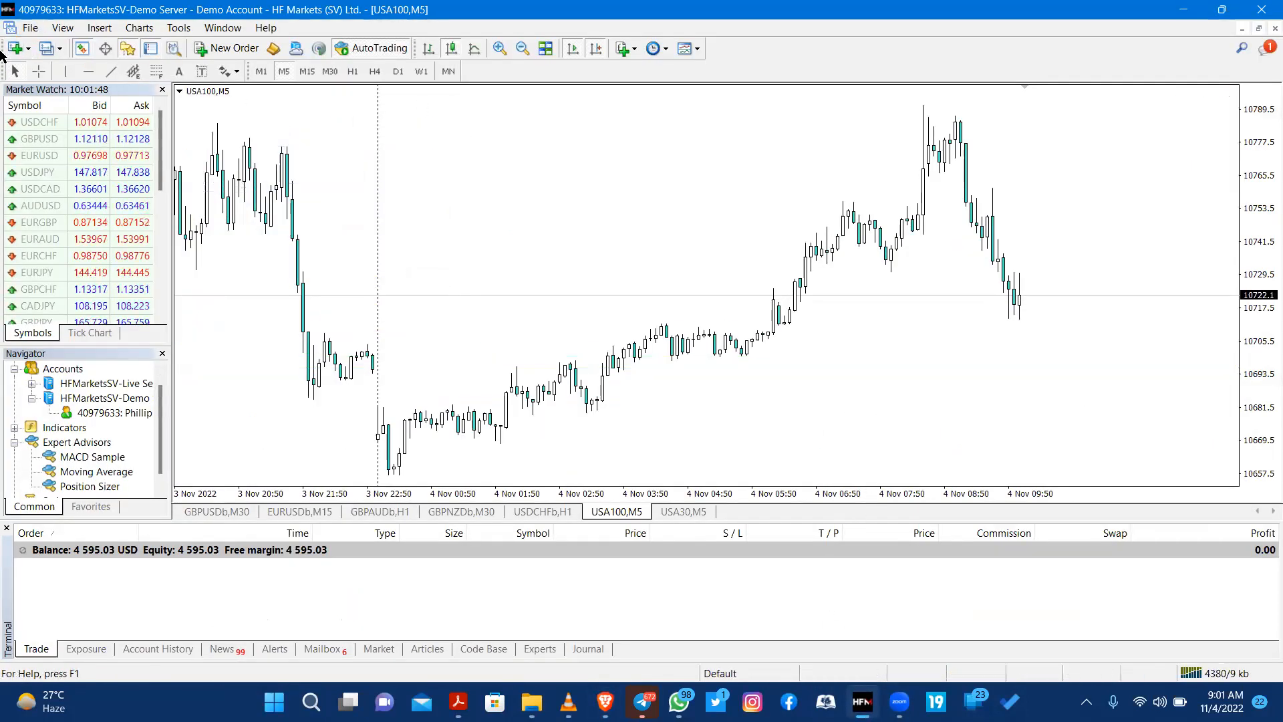
click(30, 27)
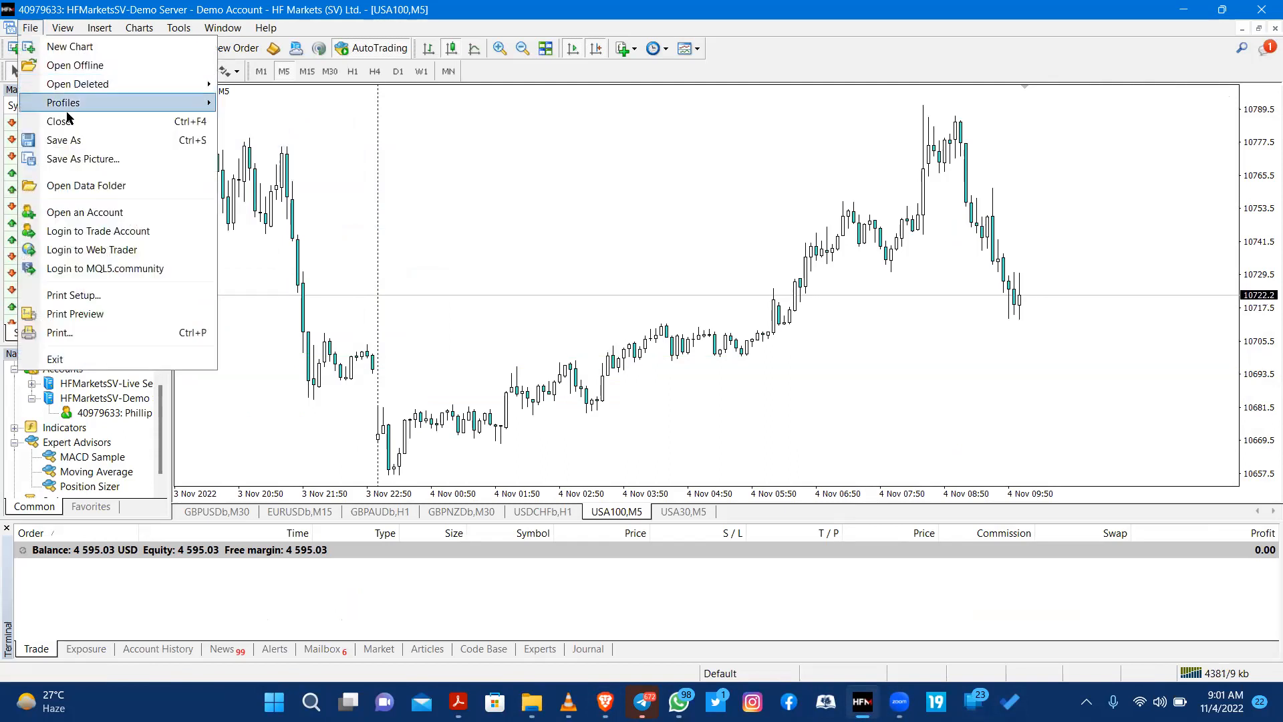
mouse_move(65, 185)
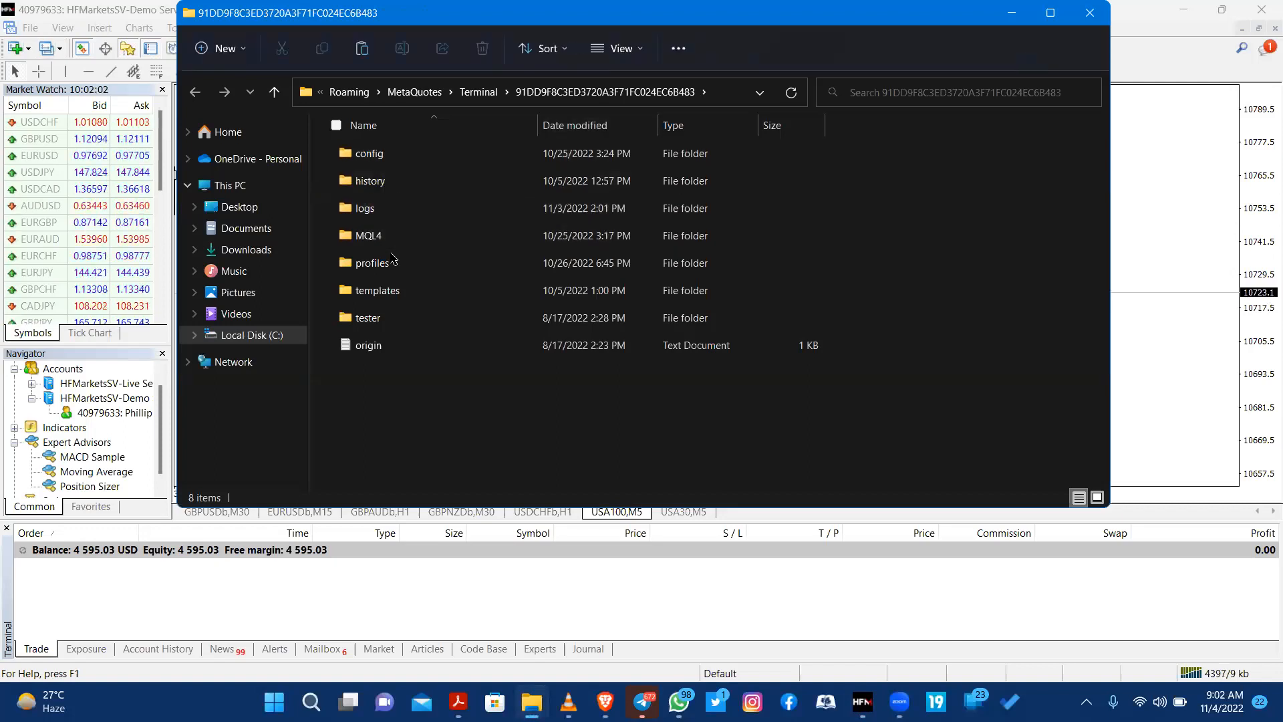
mouse_move(376, 236)
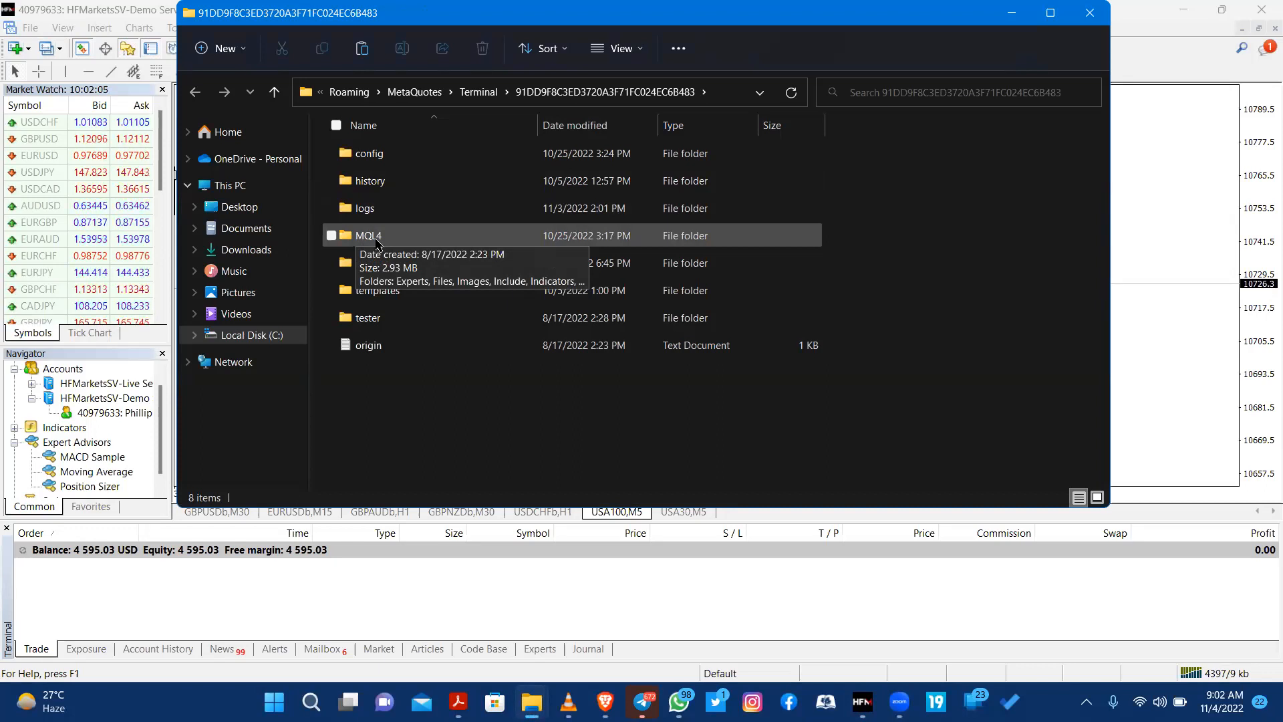
Paste the four Position Sizer files into MQL4\Experts, replacing older copies, then close Explorer.
double_click(369, 236)
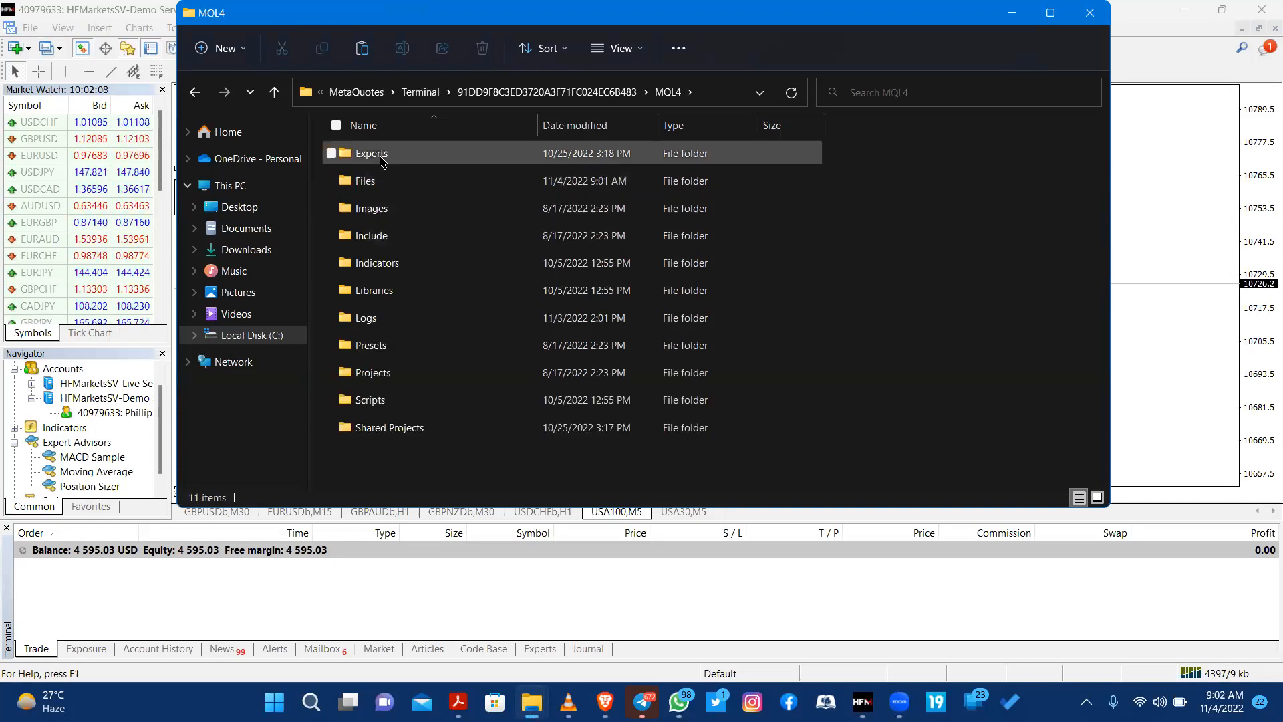
double_click(371, 153)
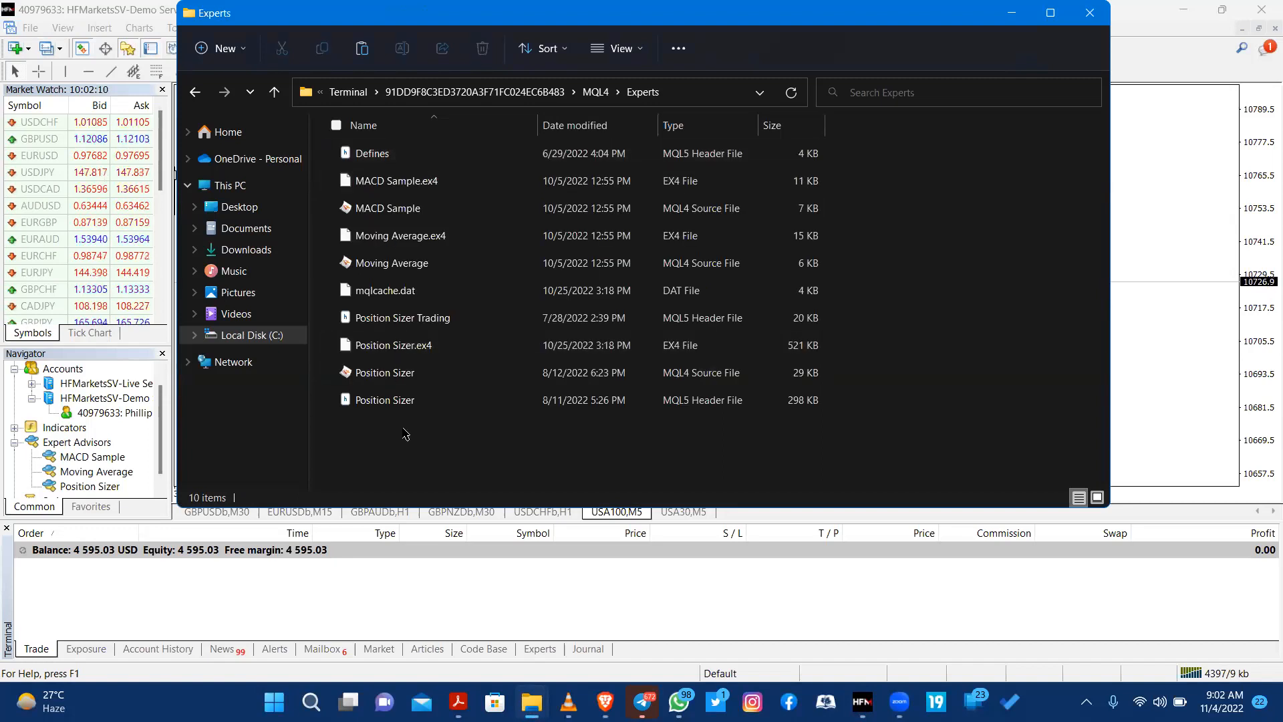
right_click(405, 434)
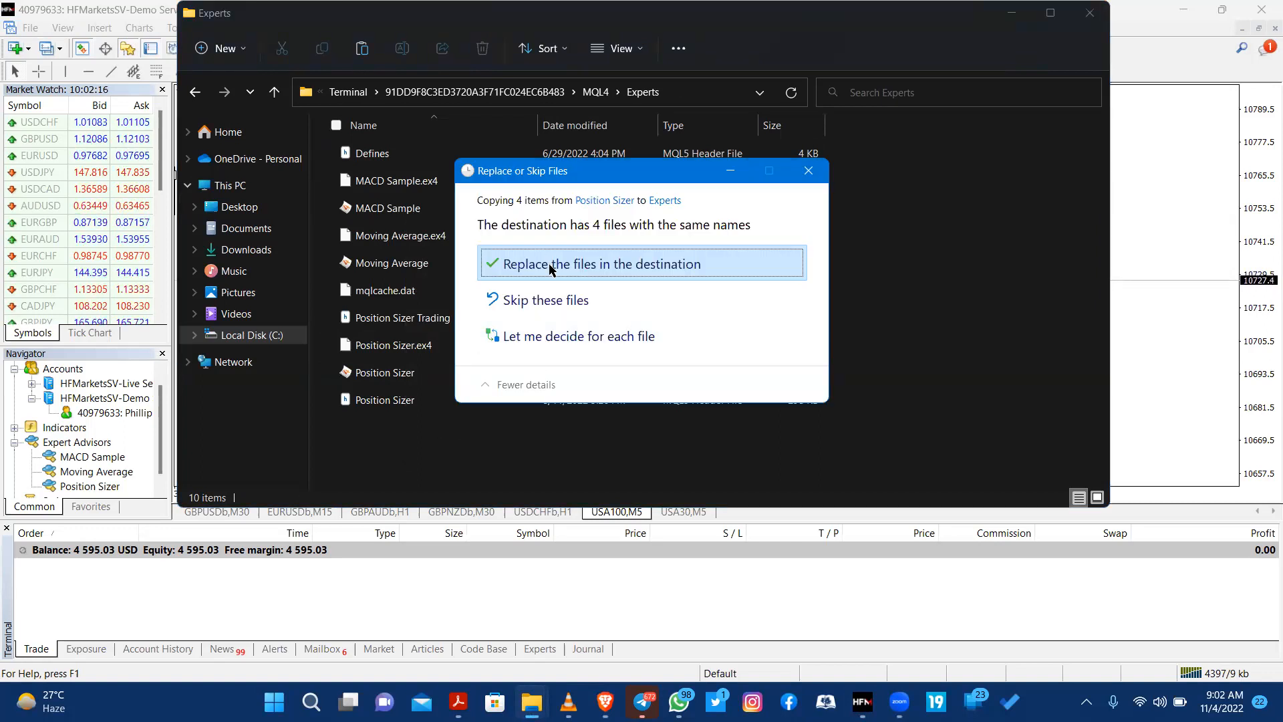
click(598, 264)
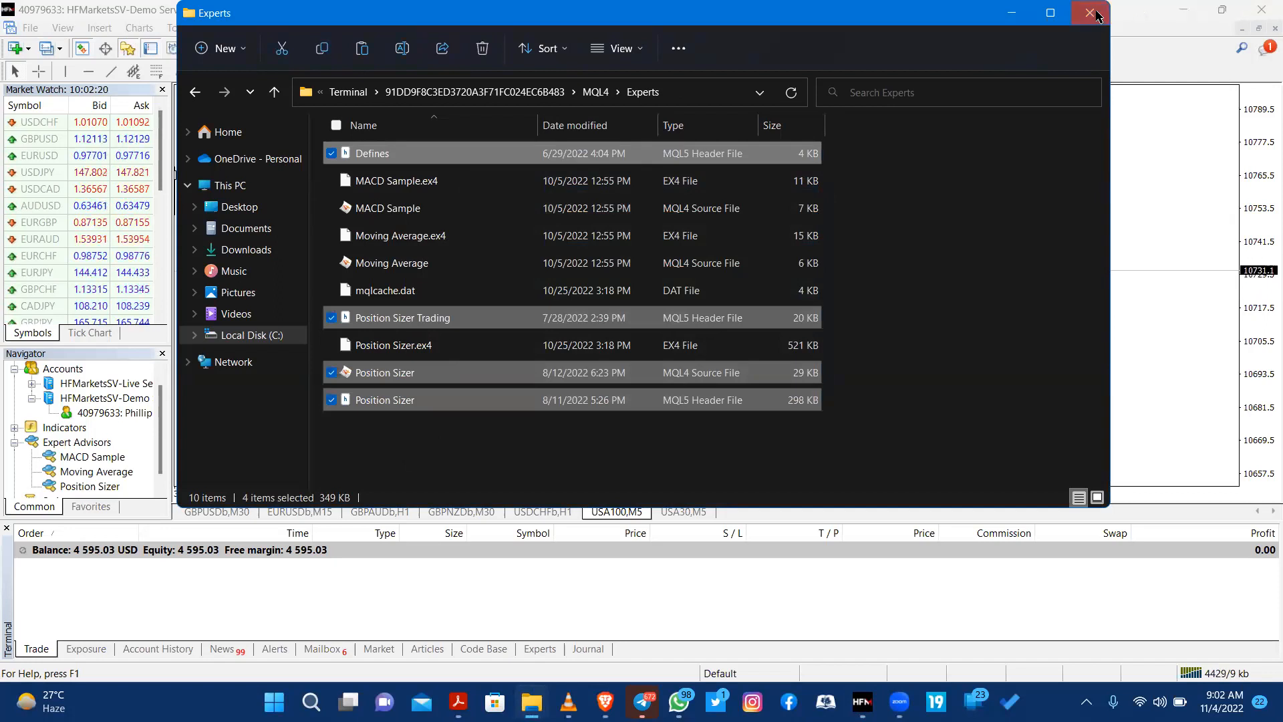
click(1090, 14)
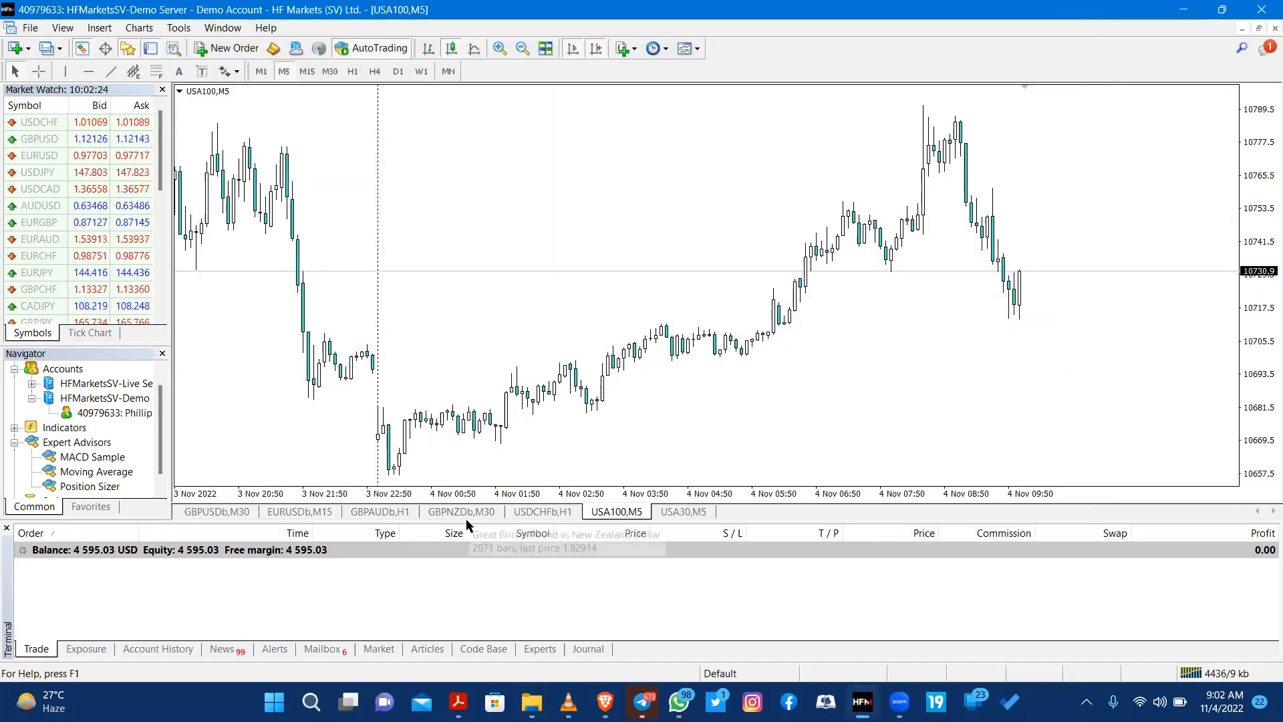
Close the old panel and attach Position Sizer 3.02 to the EURUSD M15 chart.
click(299, 512)
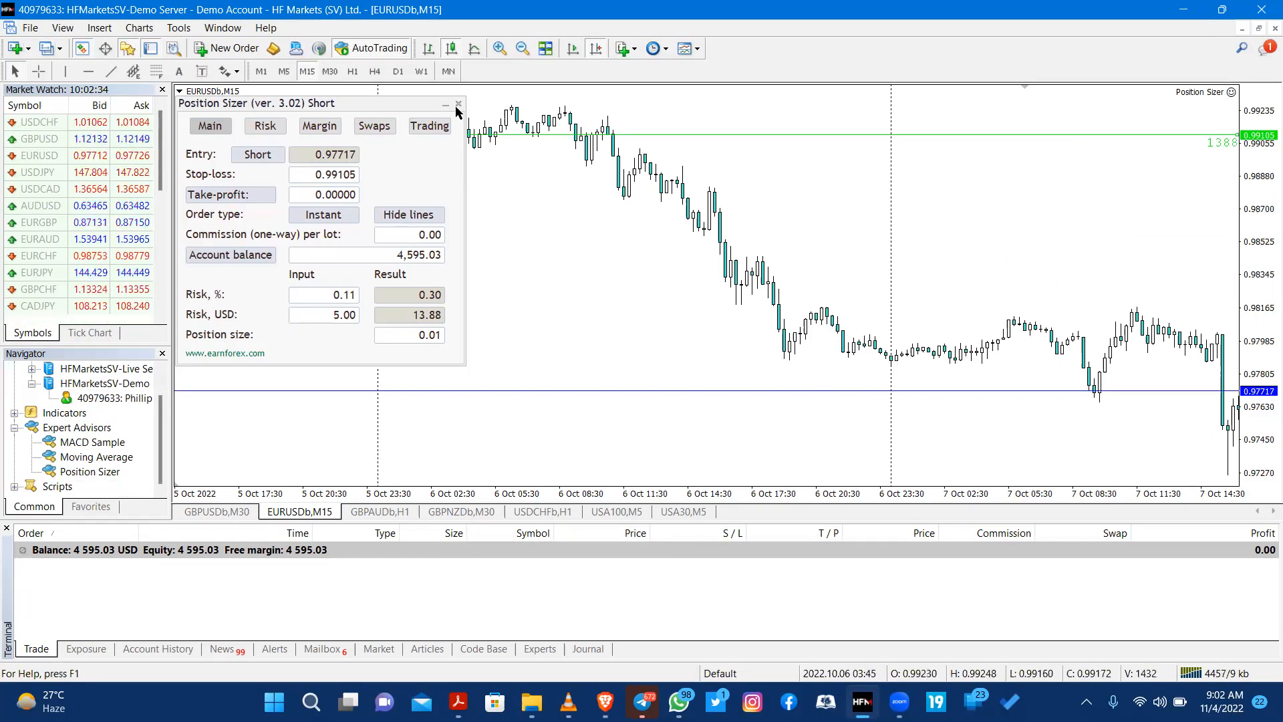
click(458, 105)
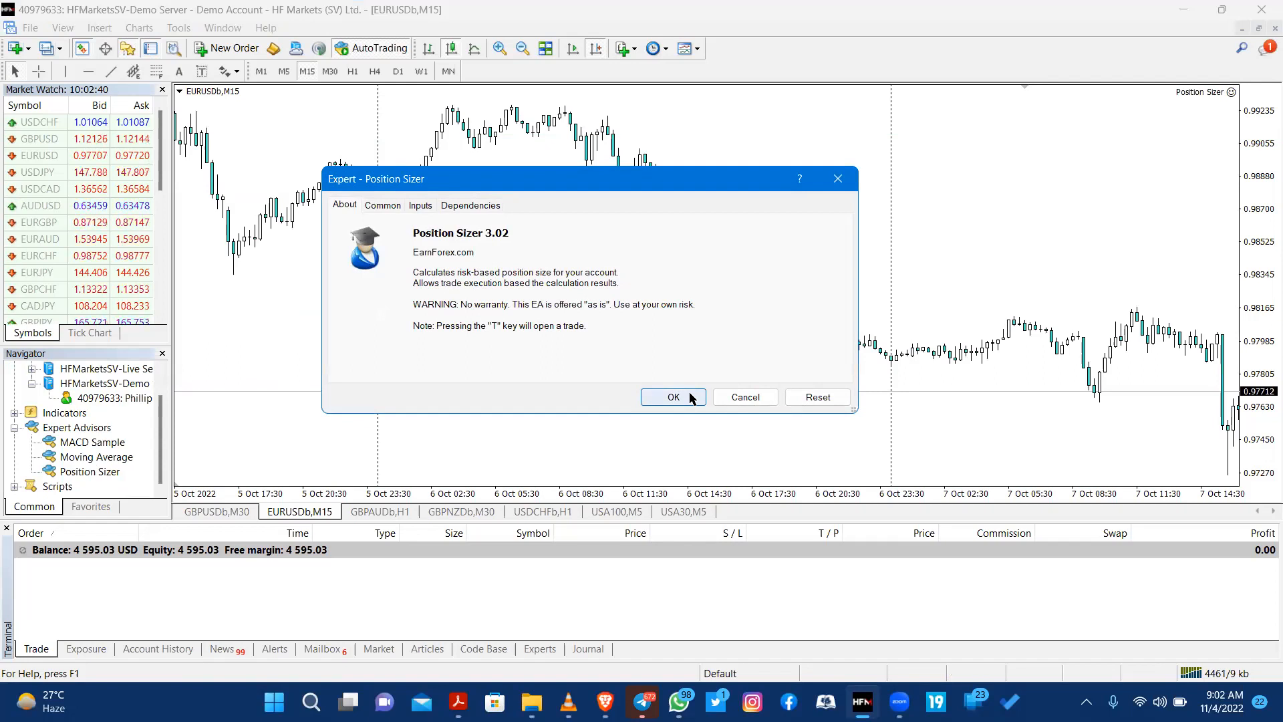
click(672, 397)
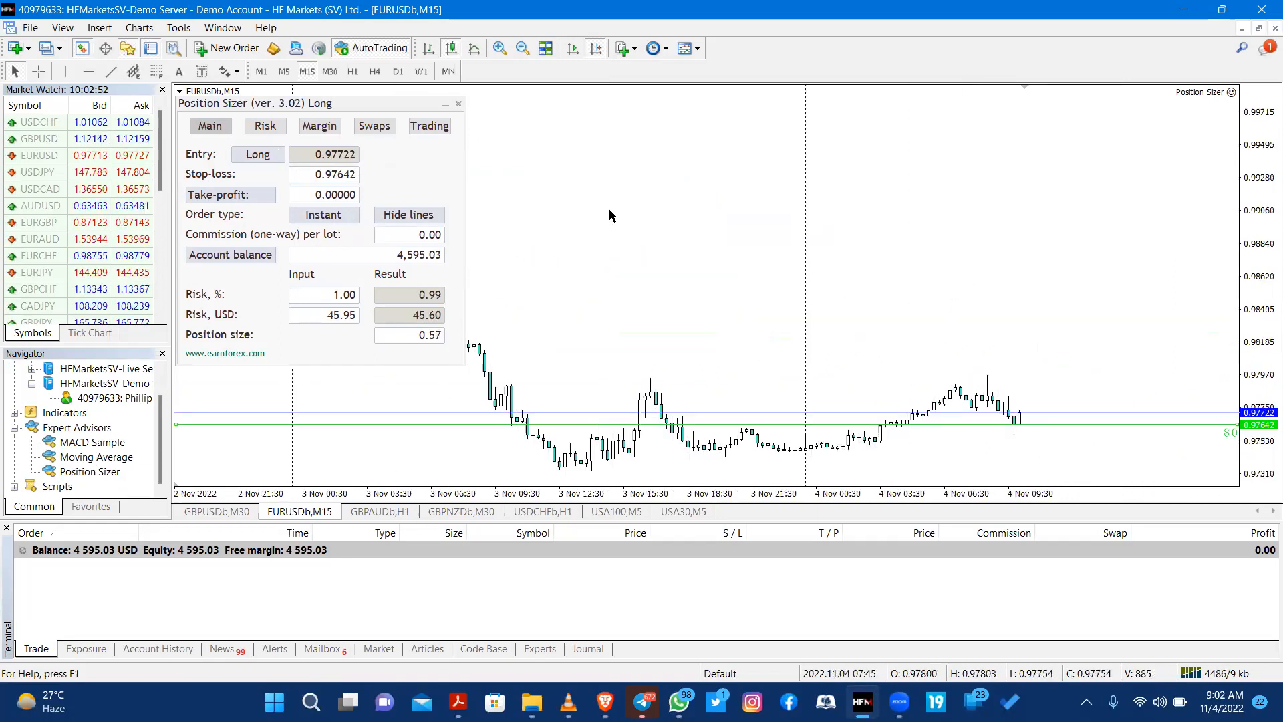
On EURUSD M1, set a pending long risking 200 USD with a lowered stop-loss line.
click(260, 70)
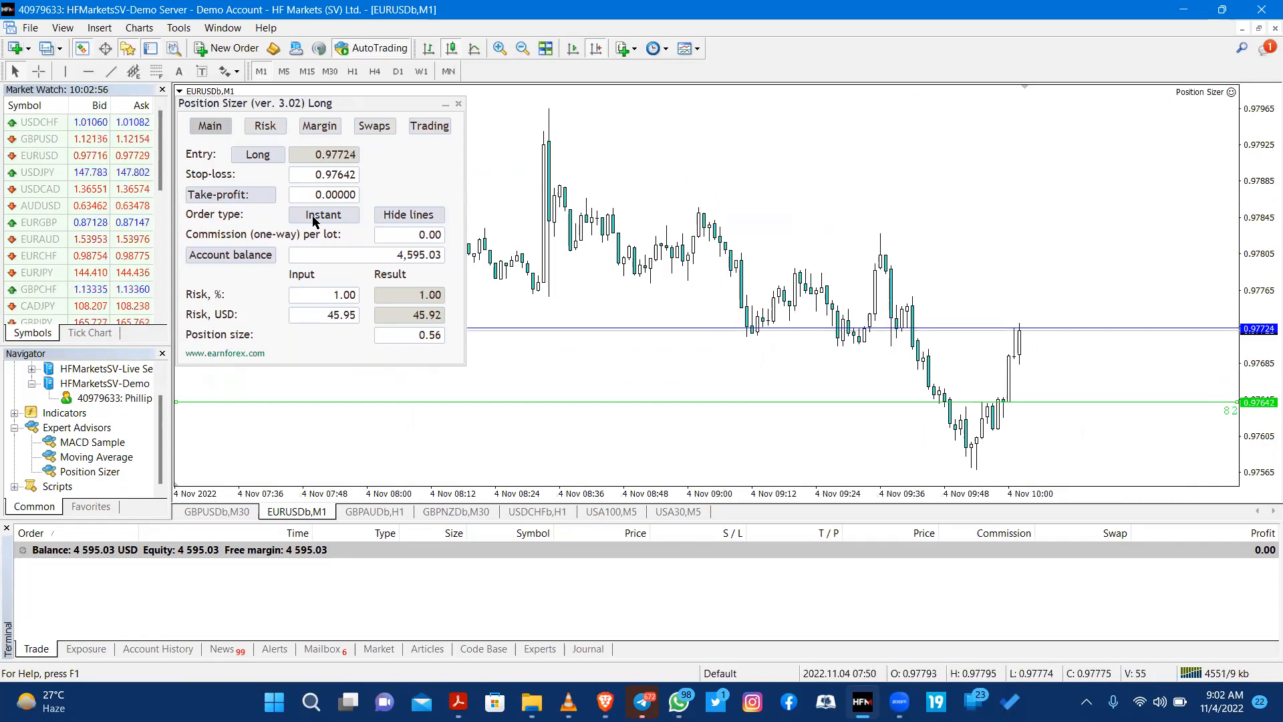
click(322, 215)
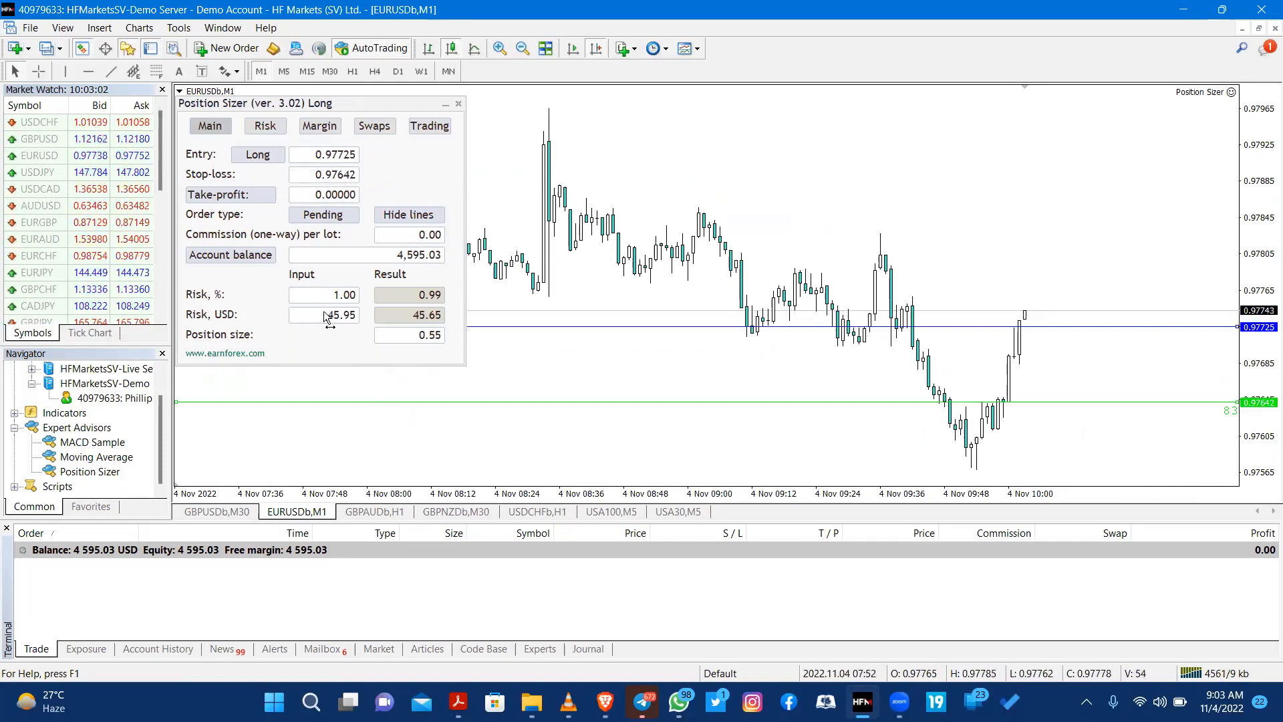
click(323, 315)
text(200)
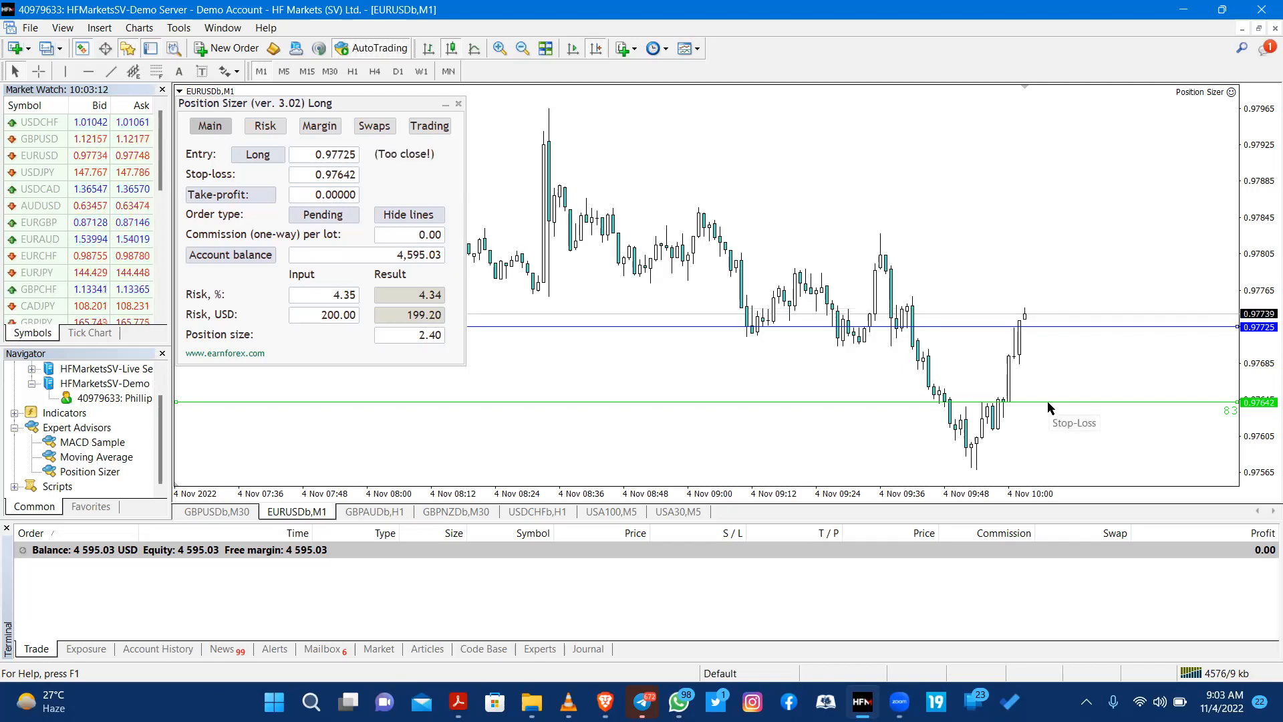
drag(1050, 401, 1012, 477)
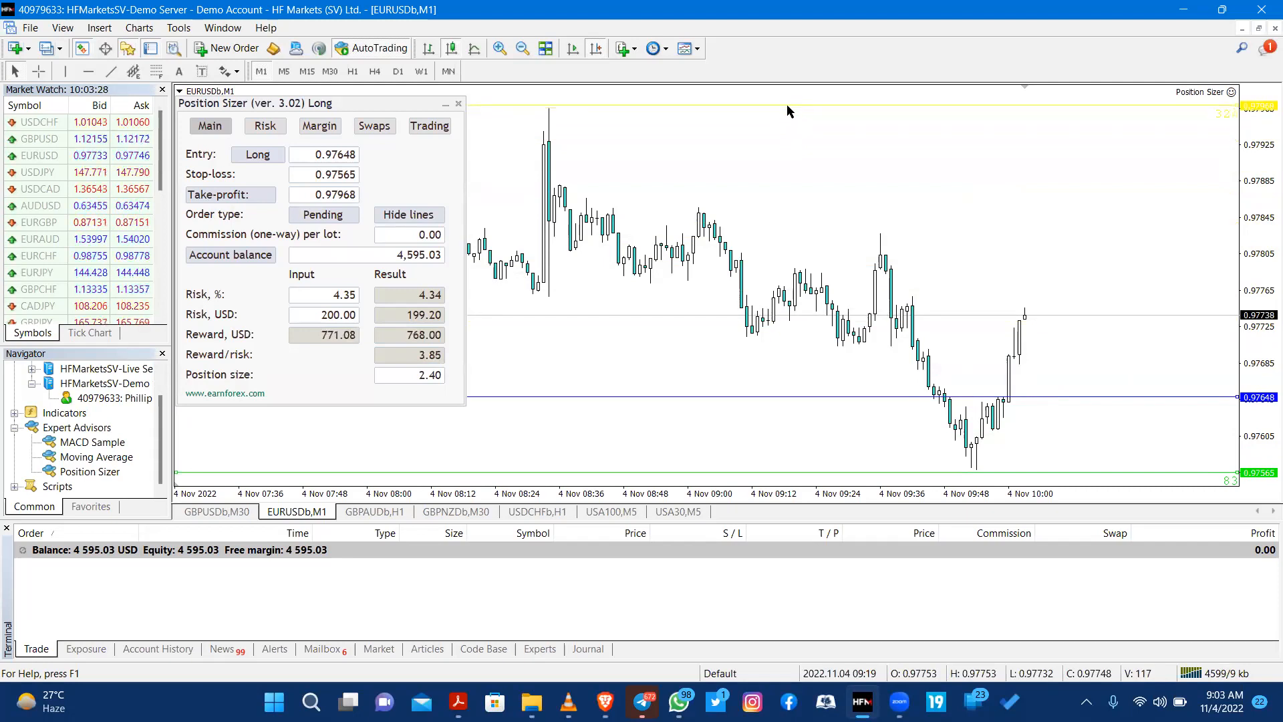
click(429, 125)
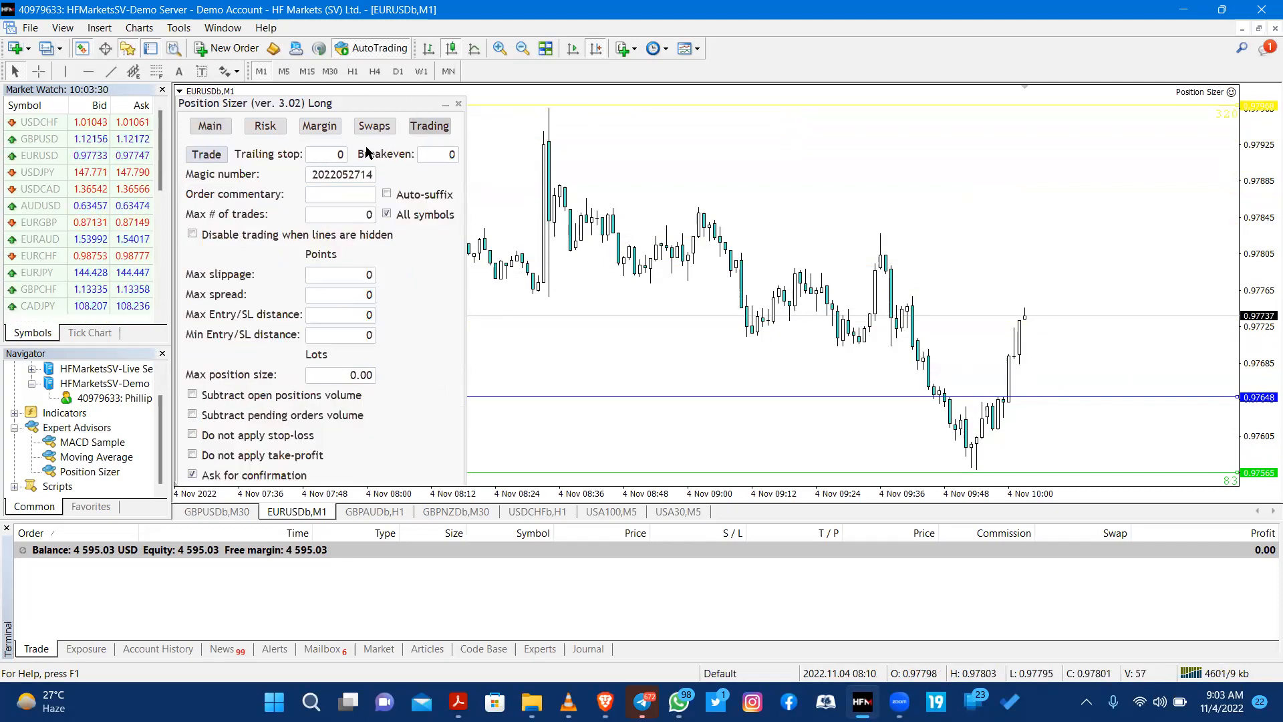
Execute and confirm the 2.40-lot EURUSD buy limit at 0.97648.
click(206, 154)
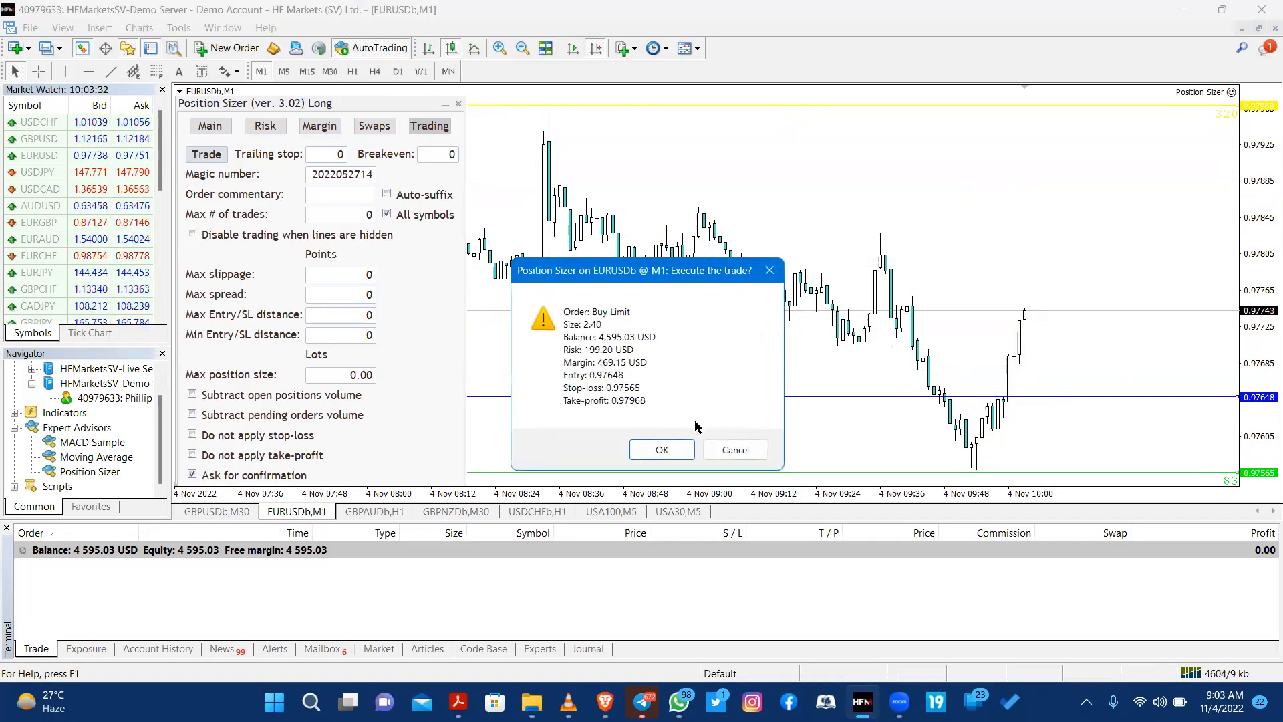
click(661, 449)
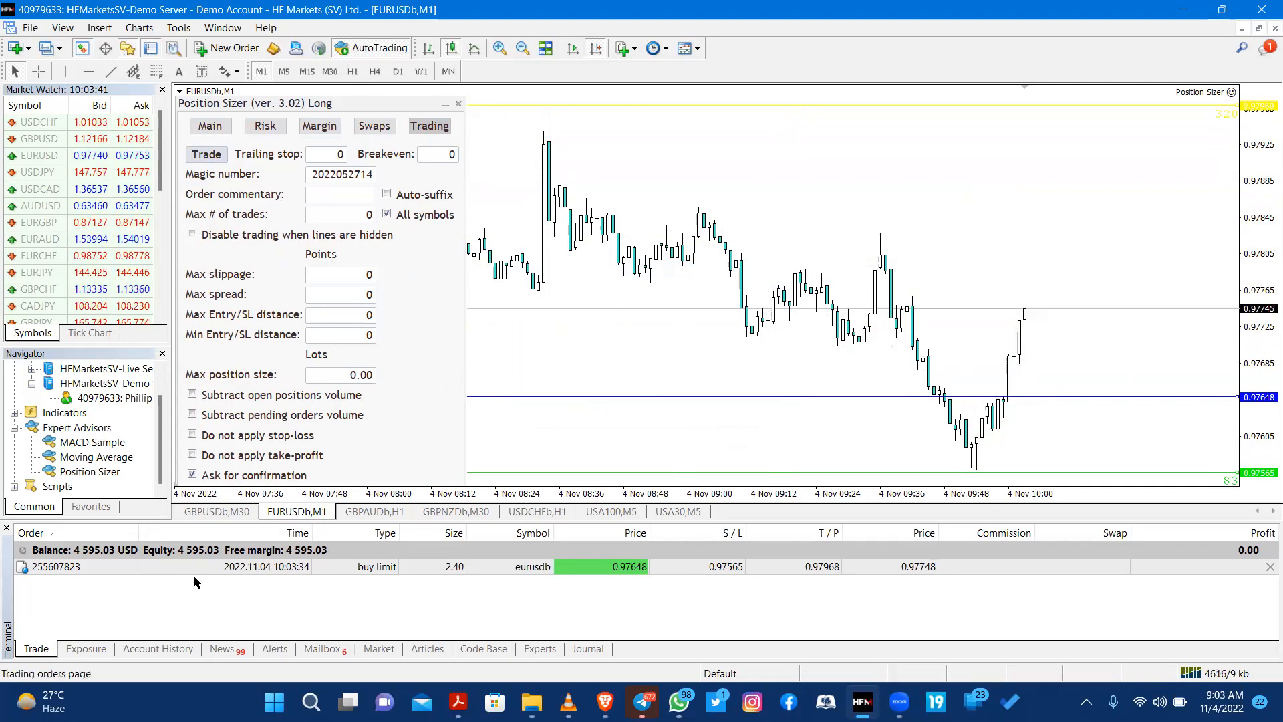
mouse_move(582, 608)
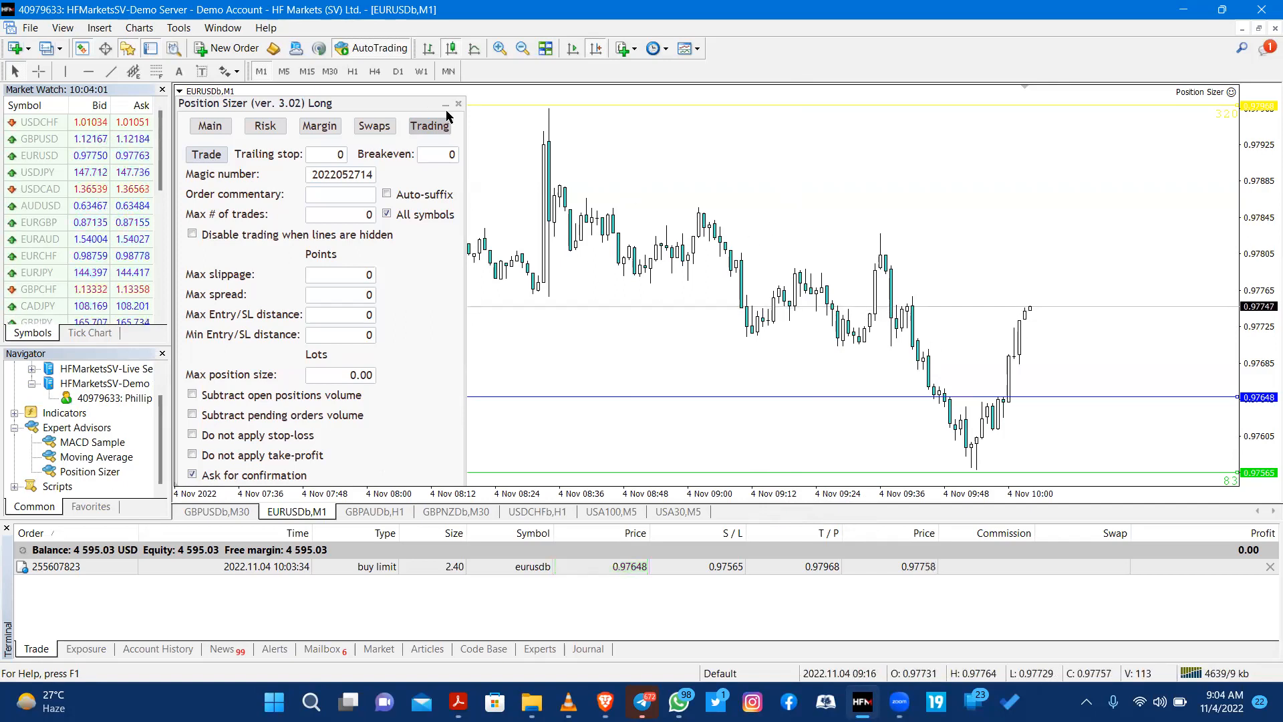
click(446, 103)
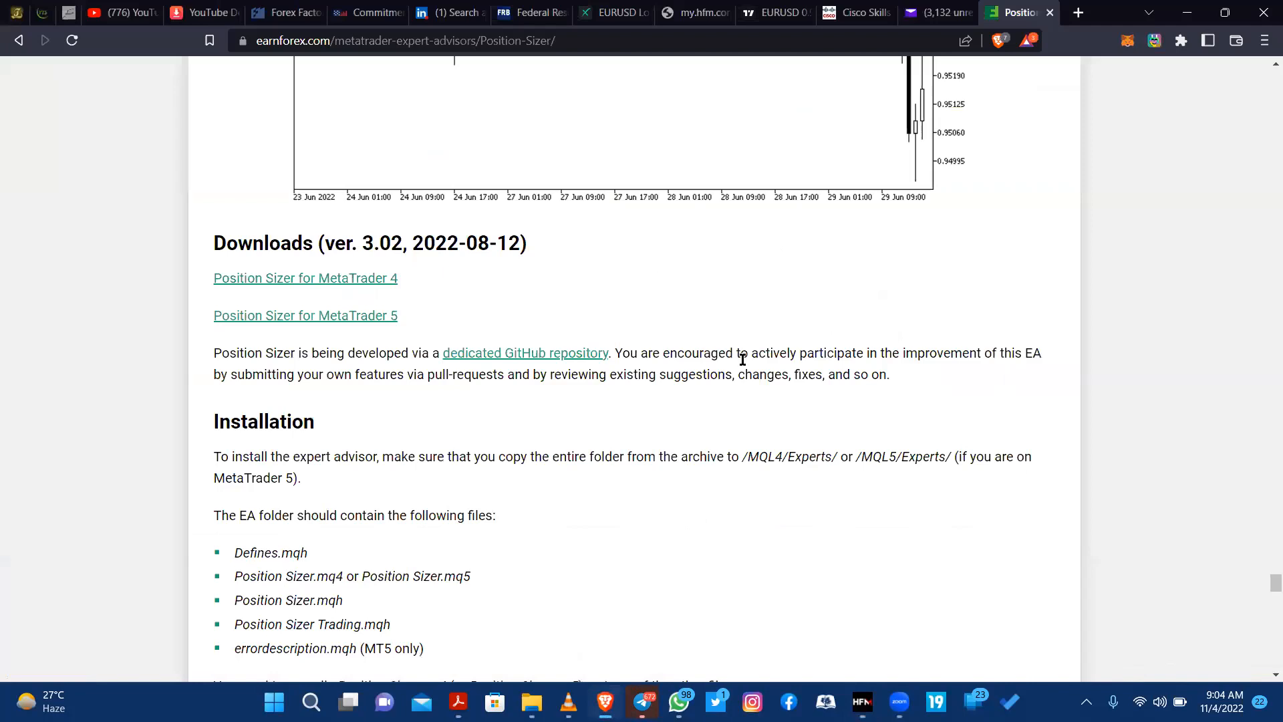
mouse_move(225, 288)
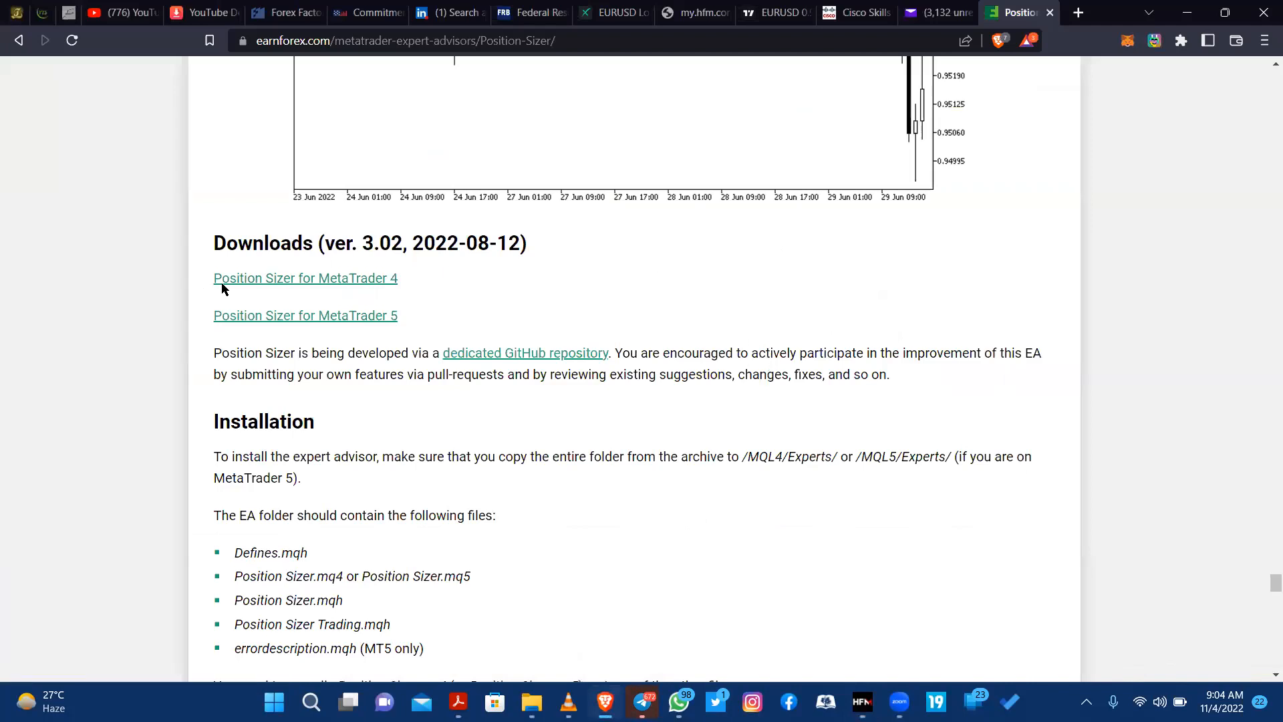
mouse_move(927, 73)
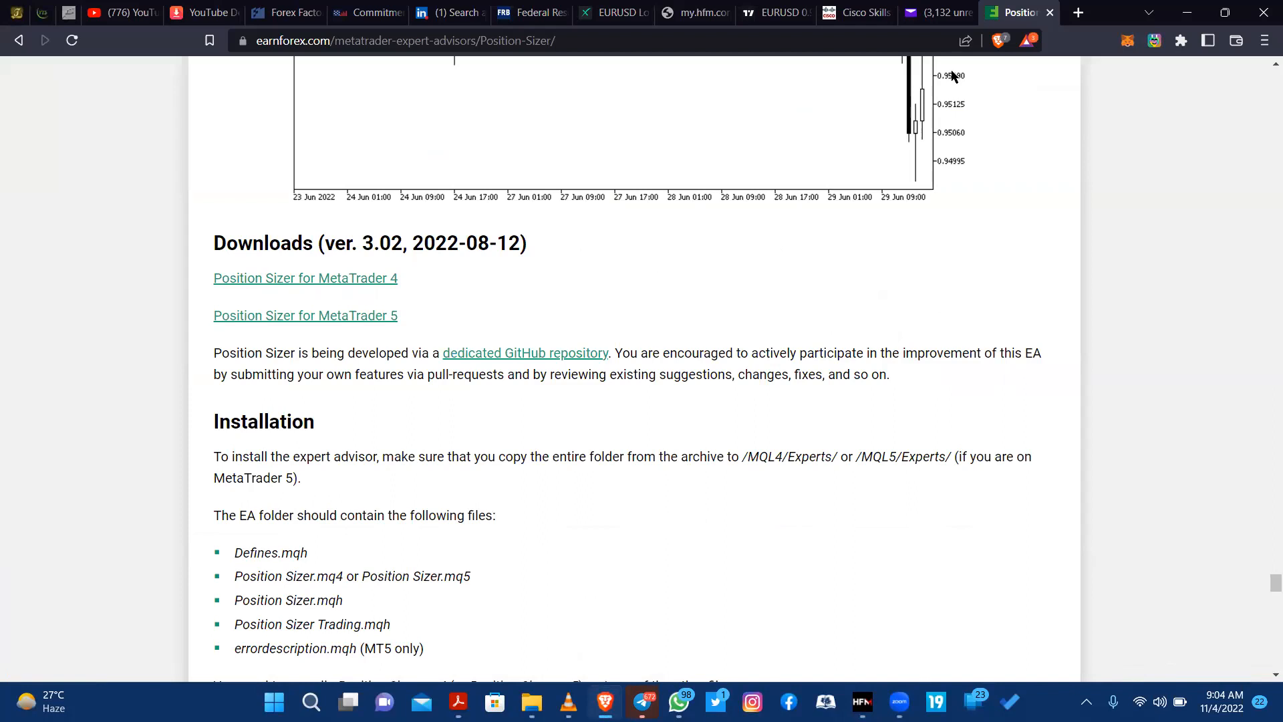
mouse_move(1018, 100)
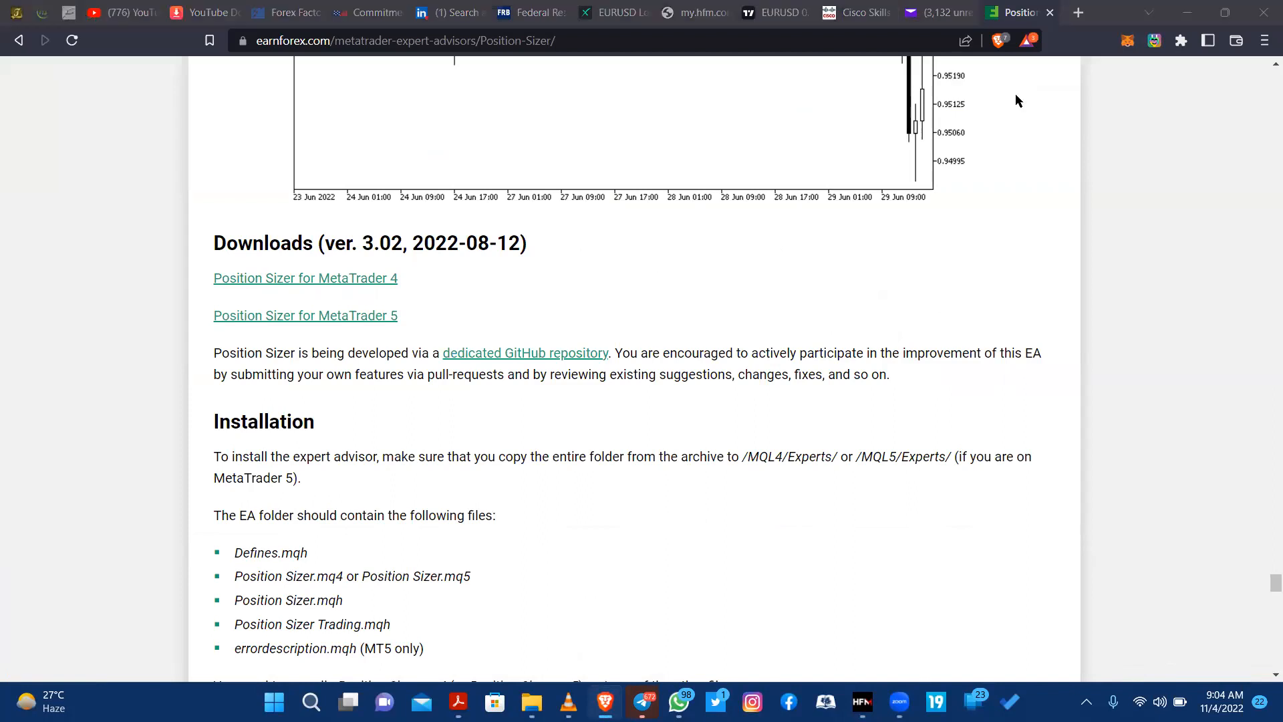